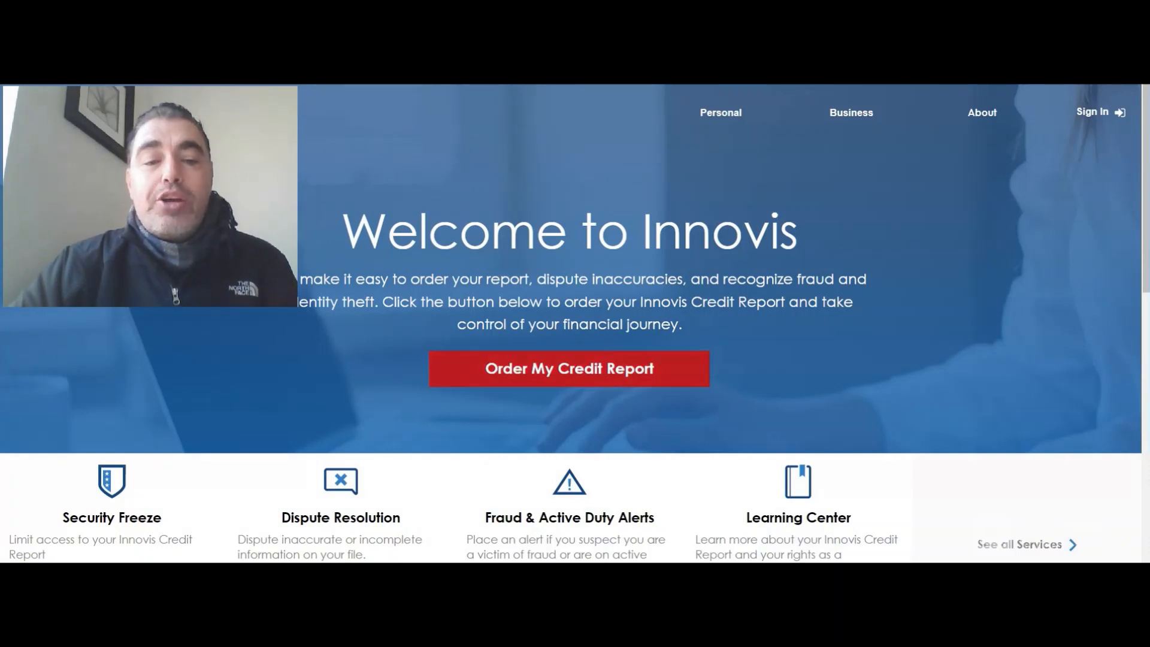
Step: Go to Order My Credit Report and view the Credit Report Mail Delivery form
{"action": "left_click", "coordinate": [568, 368]}
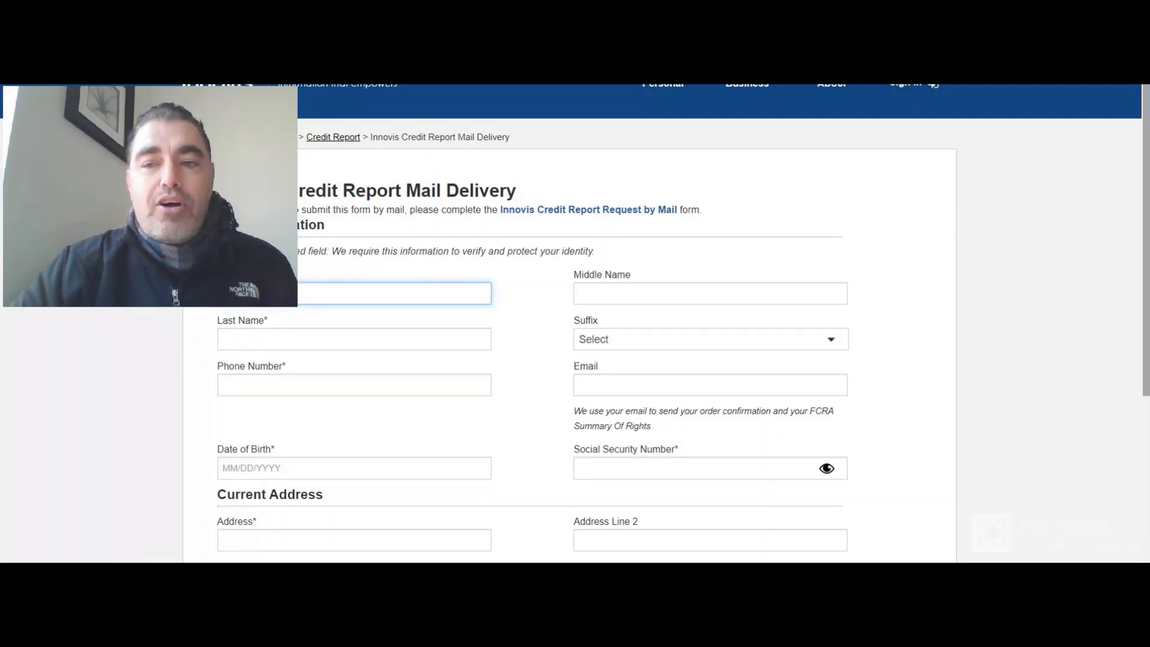
{"action": "scroll", "scroll_direction": "down", "scroll_amount": 3}
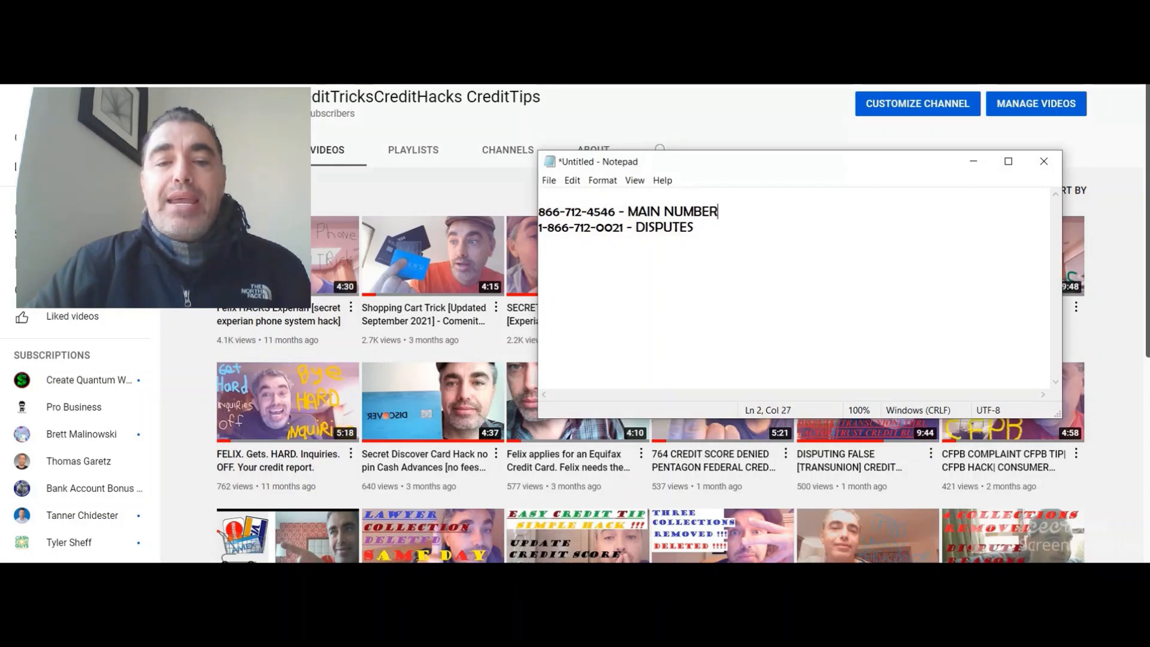
{"action": "key", "text": "Enter"}
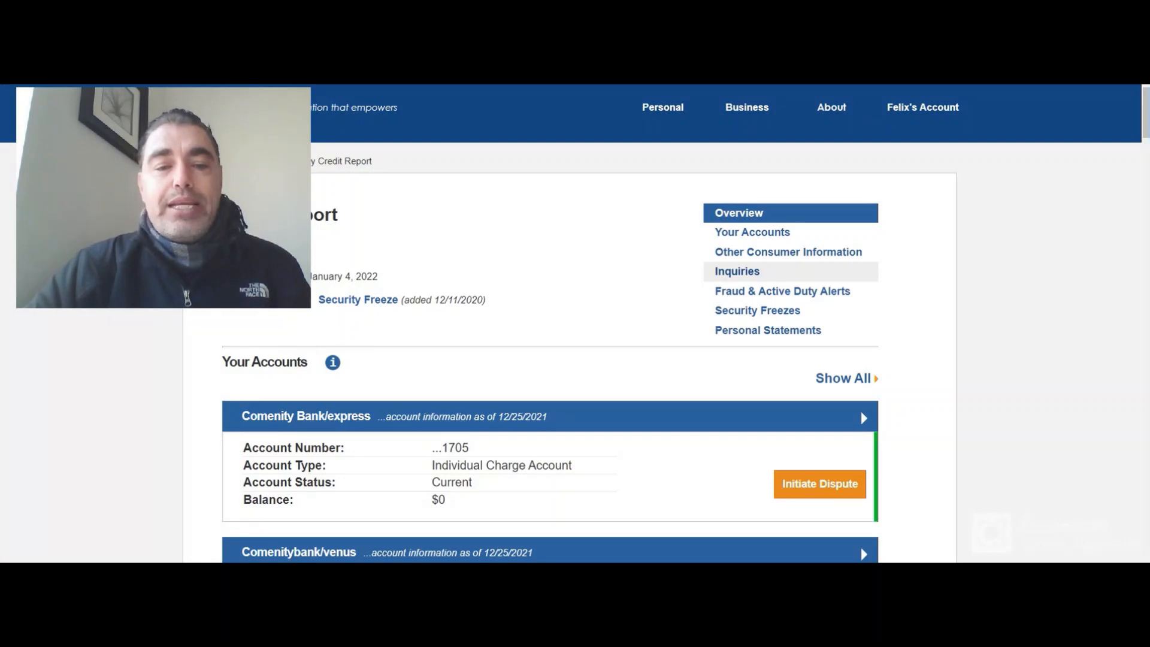
Step: Review the Inquiries and Security Freezes sections, highlighting the freeze date 12/11/2020
{"action": "scroll", "scroll_direction": "down", "scroll_amount": 3}
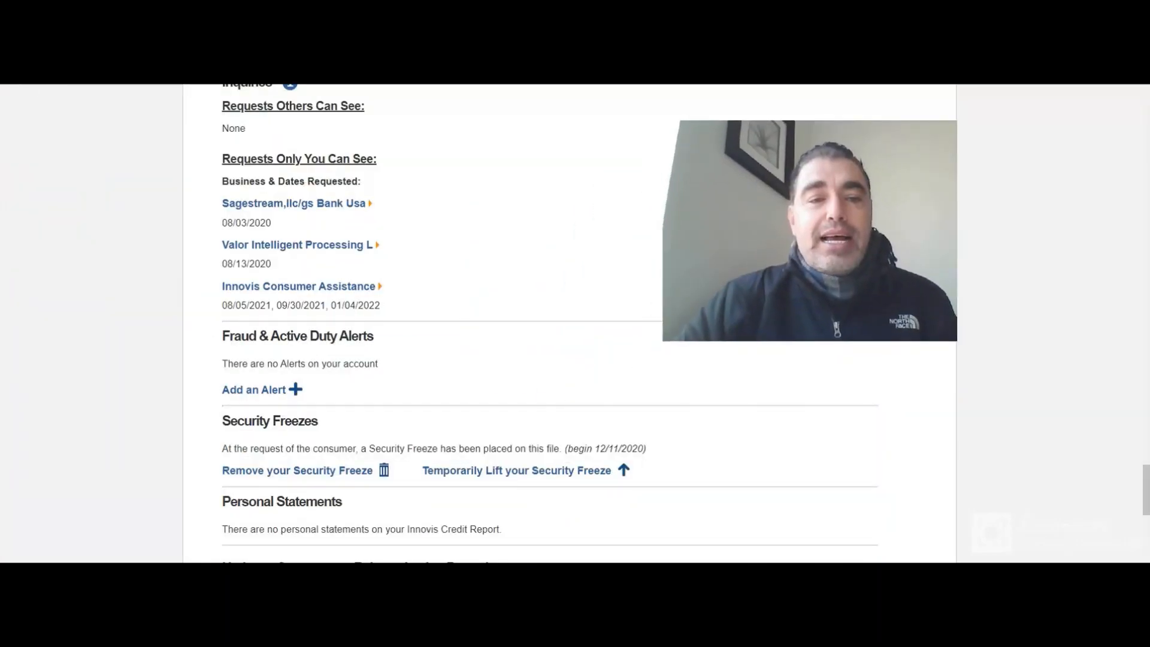
{"action": "double_click", "coordinate": [233, 128]}
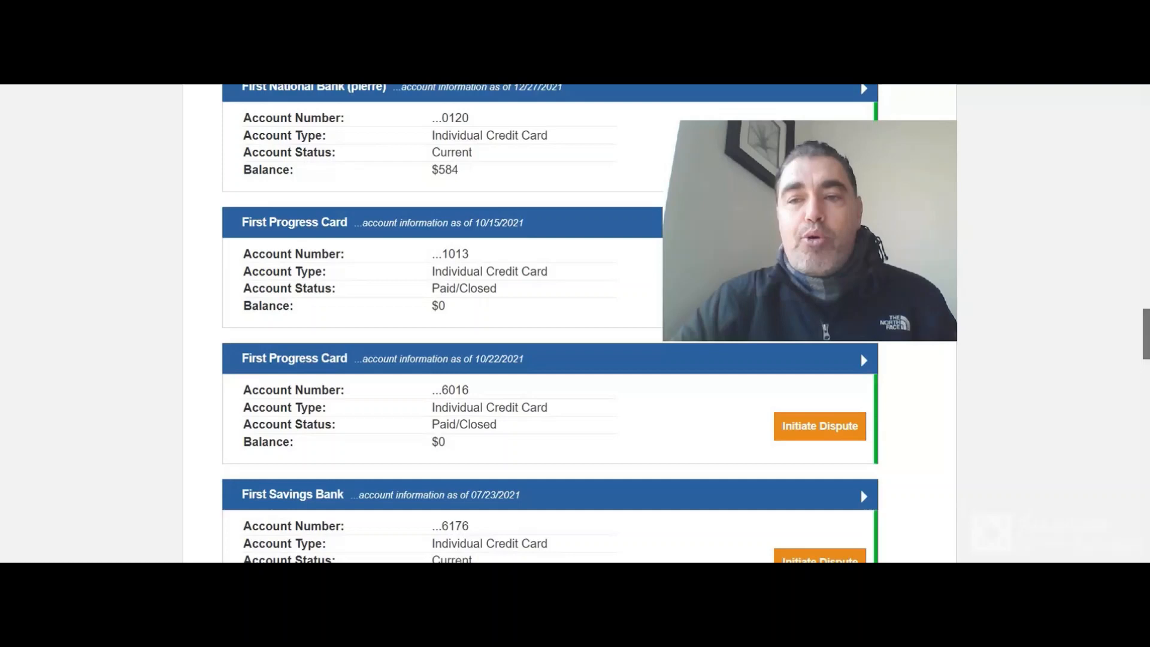
{"action": "scroll", "scroll_direction": "up", "scroll_amount": 3}
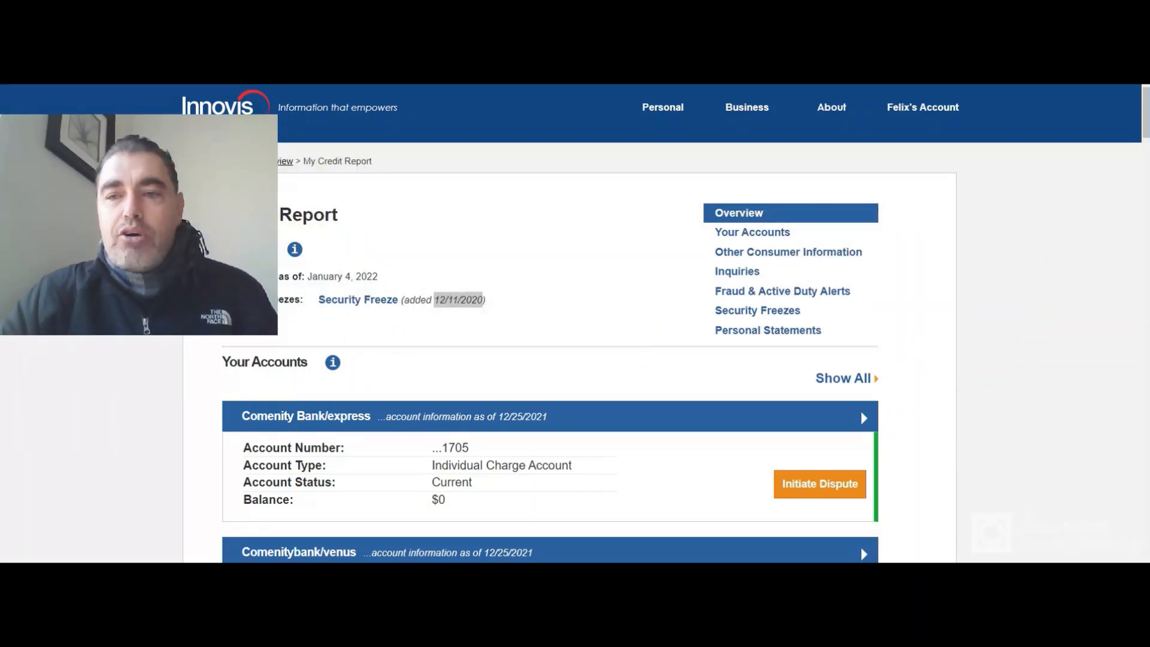
Step: Page down Your Accounts from the Comenity cards to the Discover Bank and Fed Loan Servicing loans
{"action": "scroll", "scroll_direction": "down", "scroll_amount": 3}
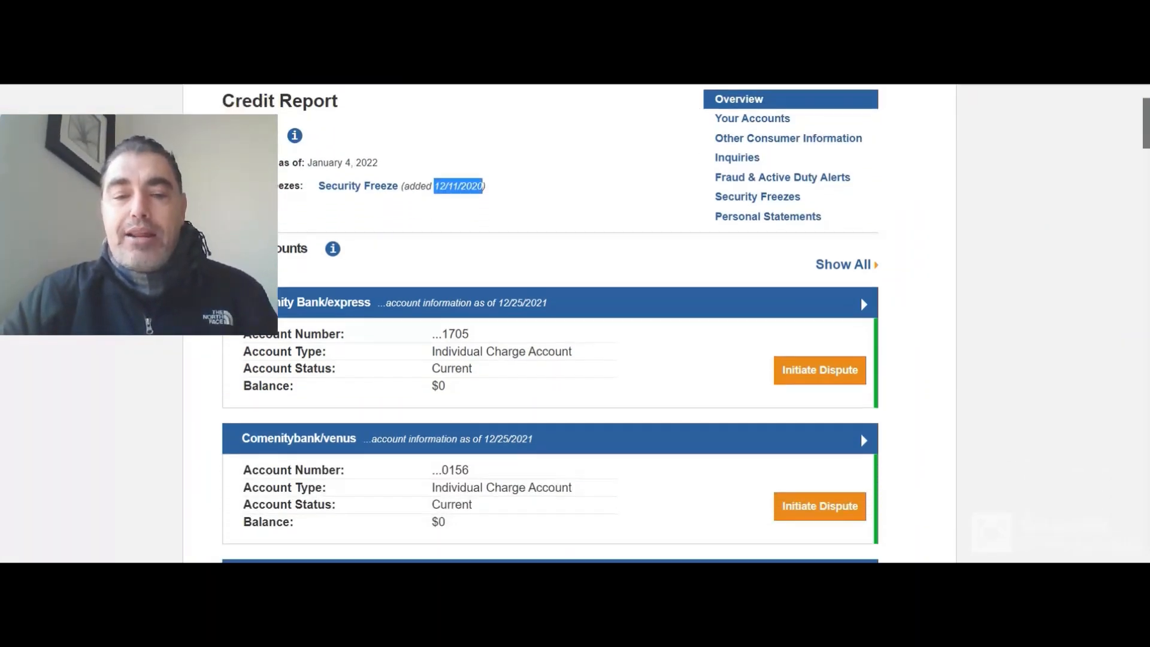
{"action": "scroll", "scroll_direction": "down", "scroll_amount": 3}
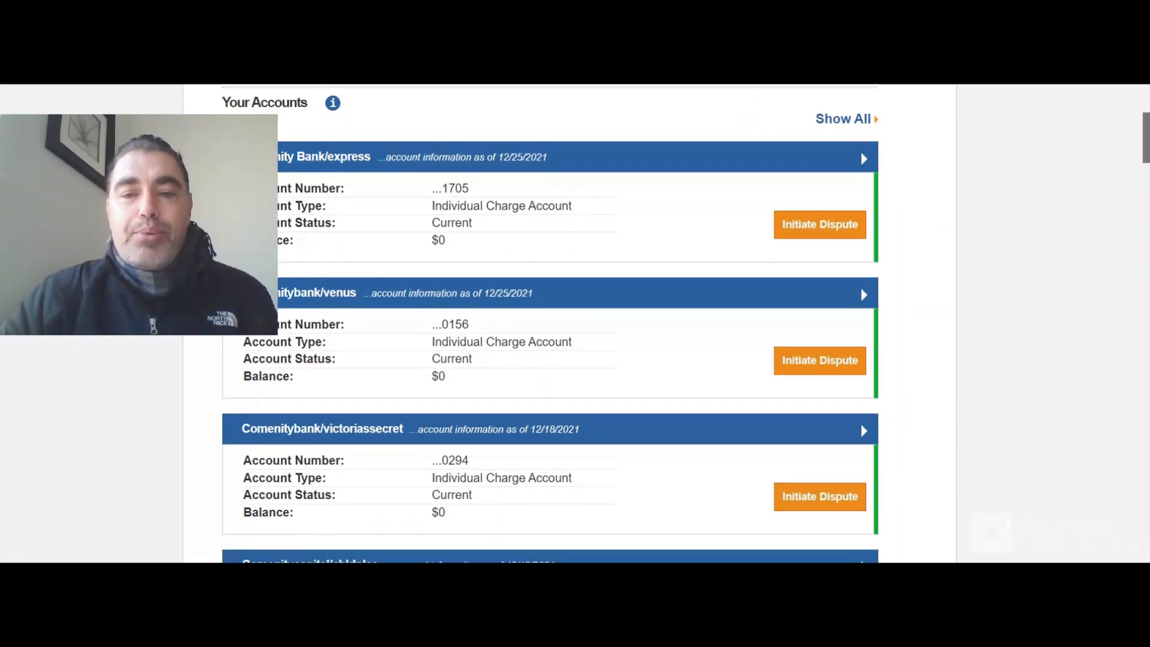
{"action": "scroll", "scroll_direction": "down", "scroll_amount": 3}
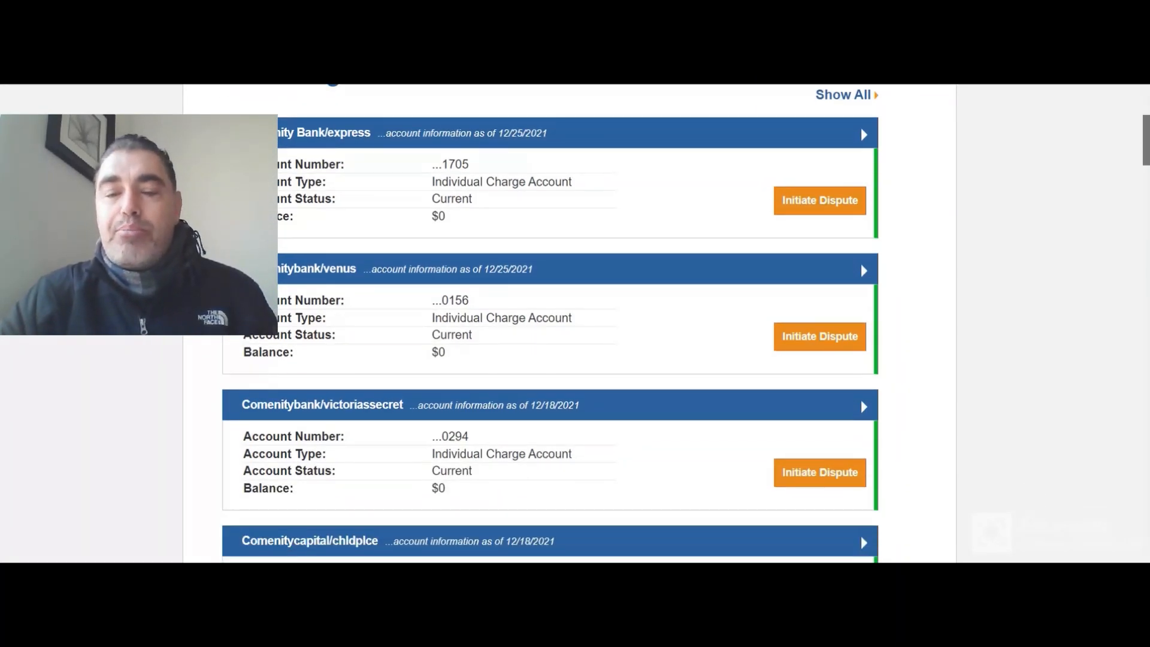
{"action": "scroll", "scroll_direction": "down", "scroll_amount": 3}
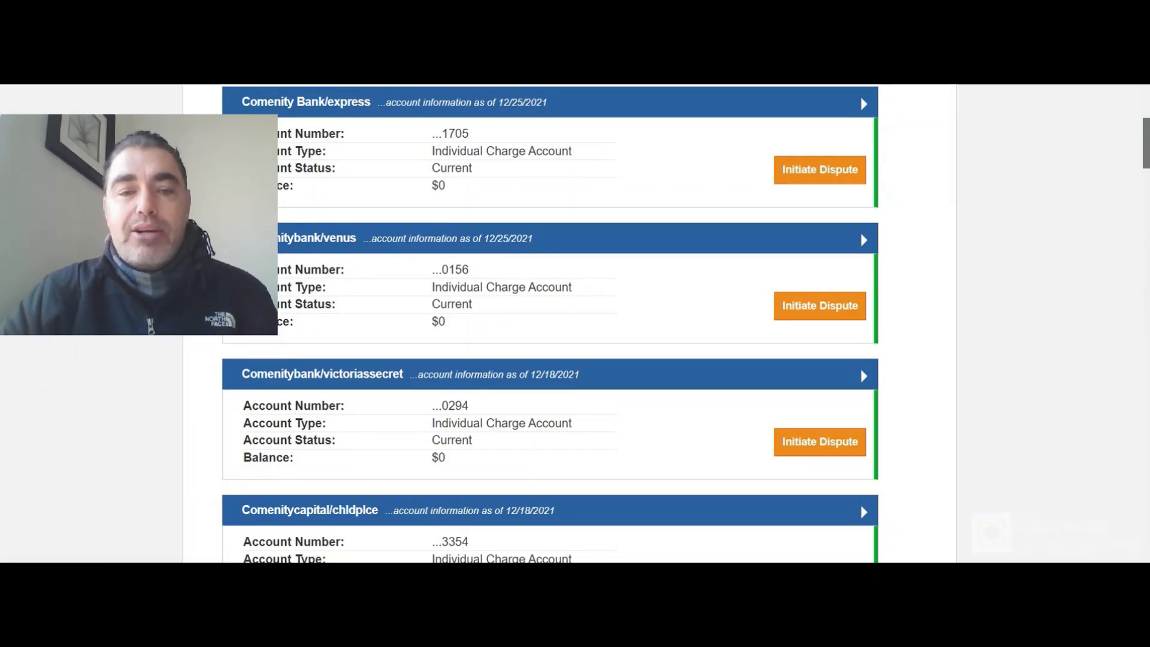
{"action": "scroll", "scroll_direction": "down", "scroll_amount": 3}
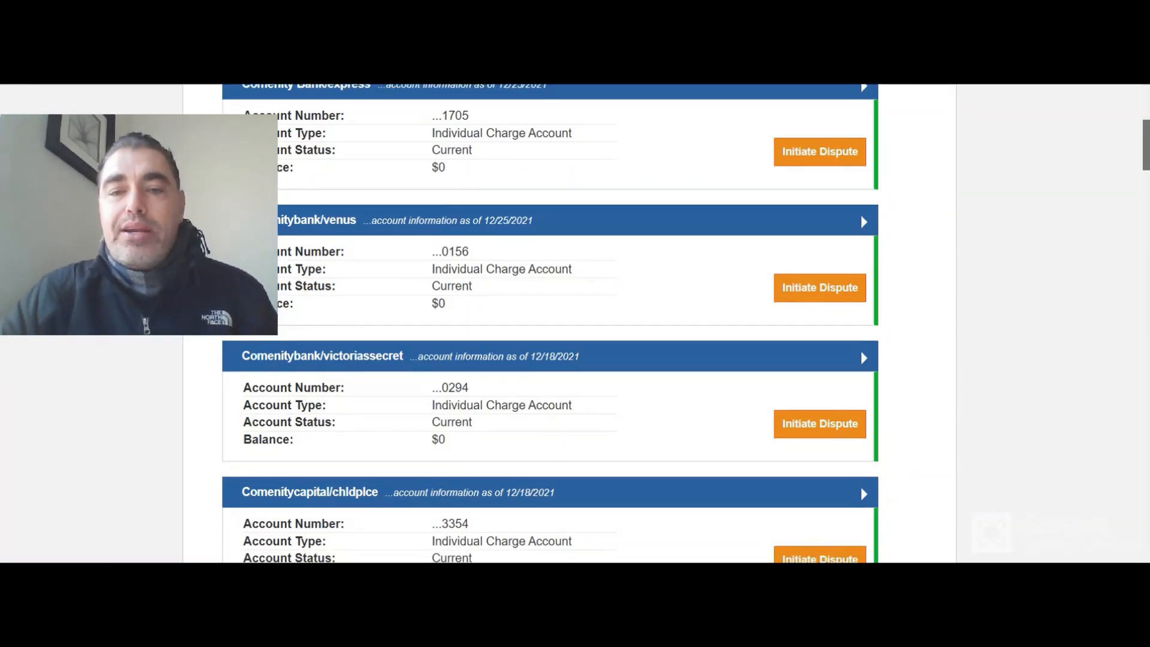
{"action": "scroll", "scroll_direction": "down", "scroll_amount": 3}
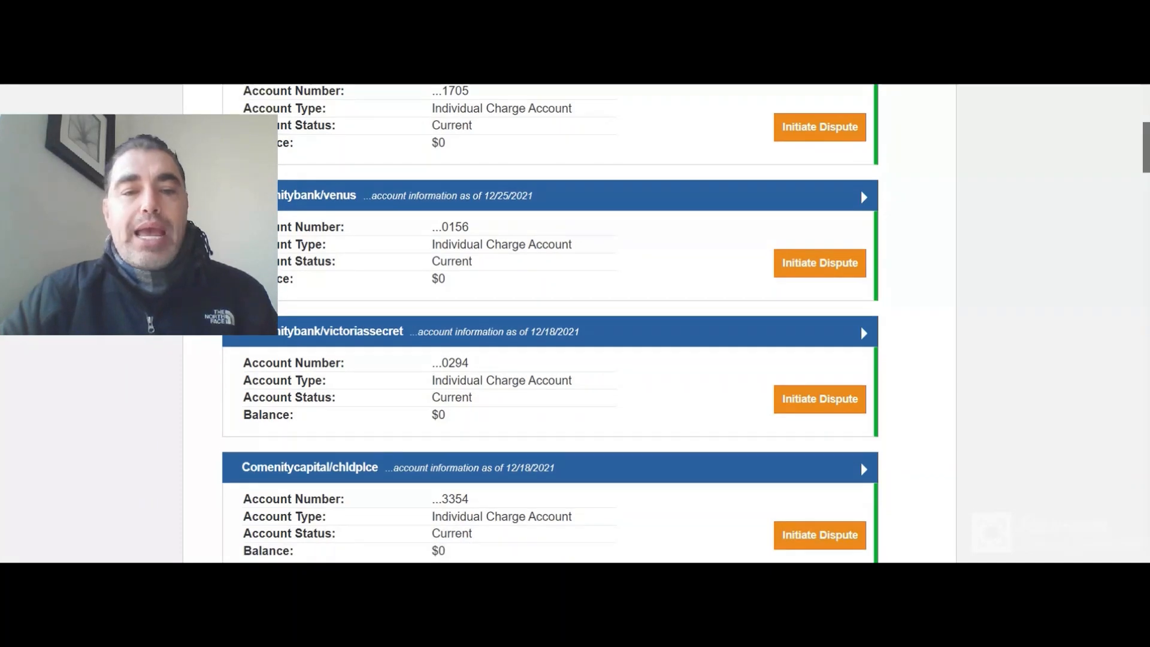
{"action": "scroll", "scroll_direction": "down", "scroll_amount": 3}
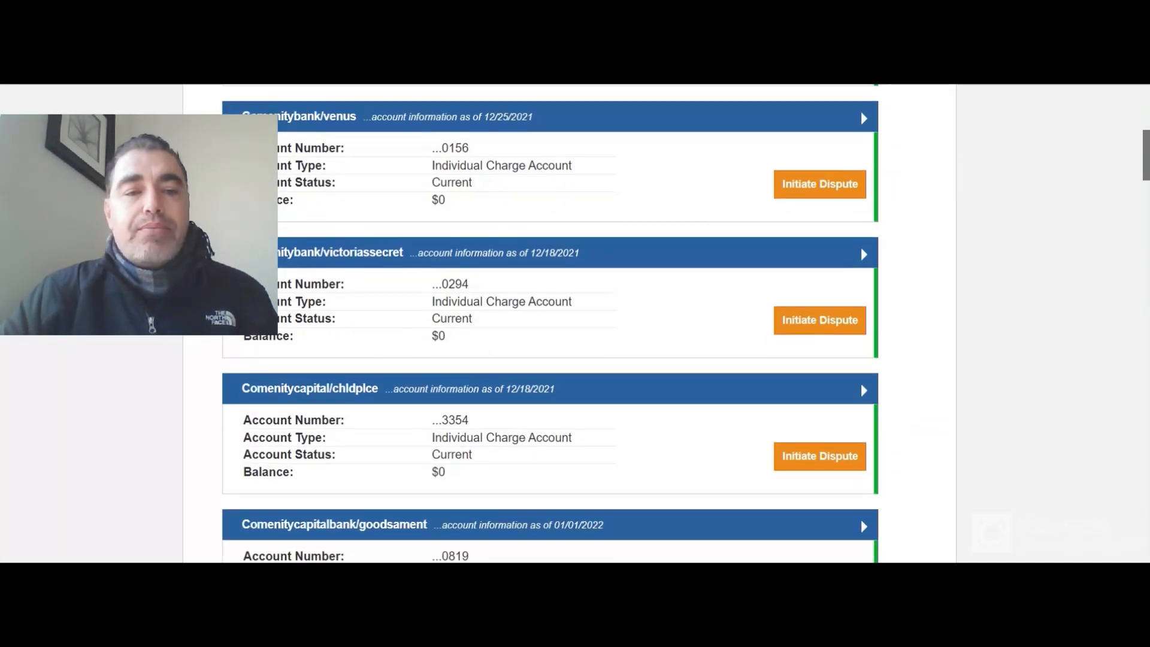
{"action": "scroll", "scroll_direction": "down", "scroll_amount": 3}
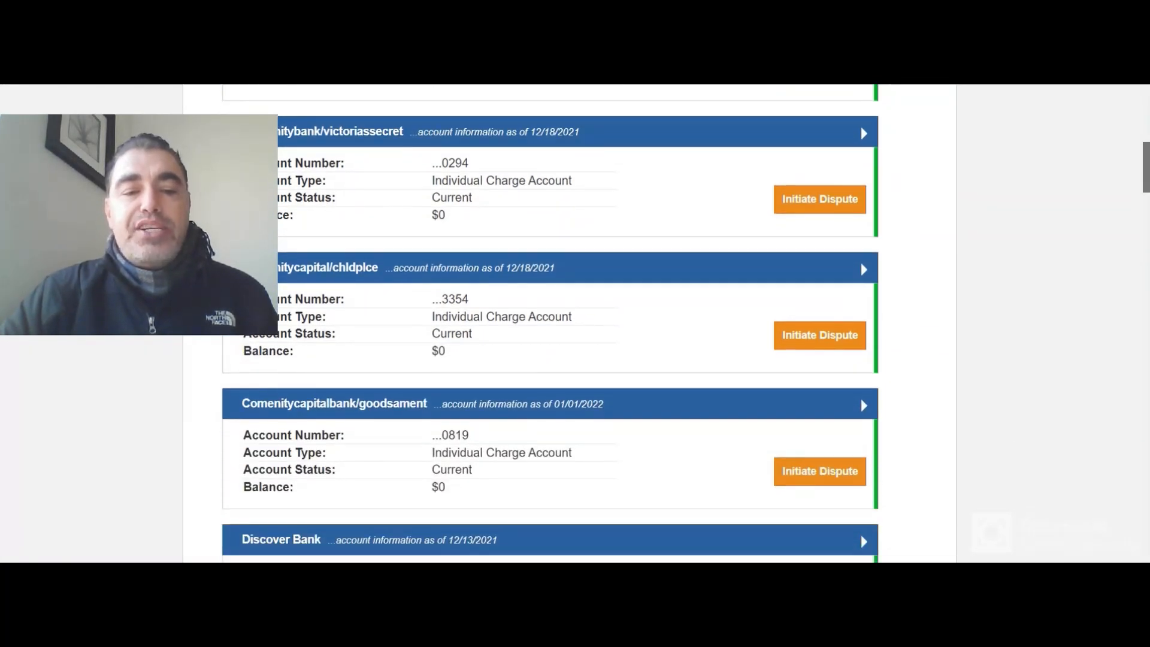
{"action": "scroll", "scroll_direction": "down", "scroll_amount": 3}
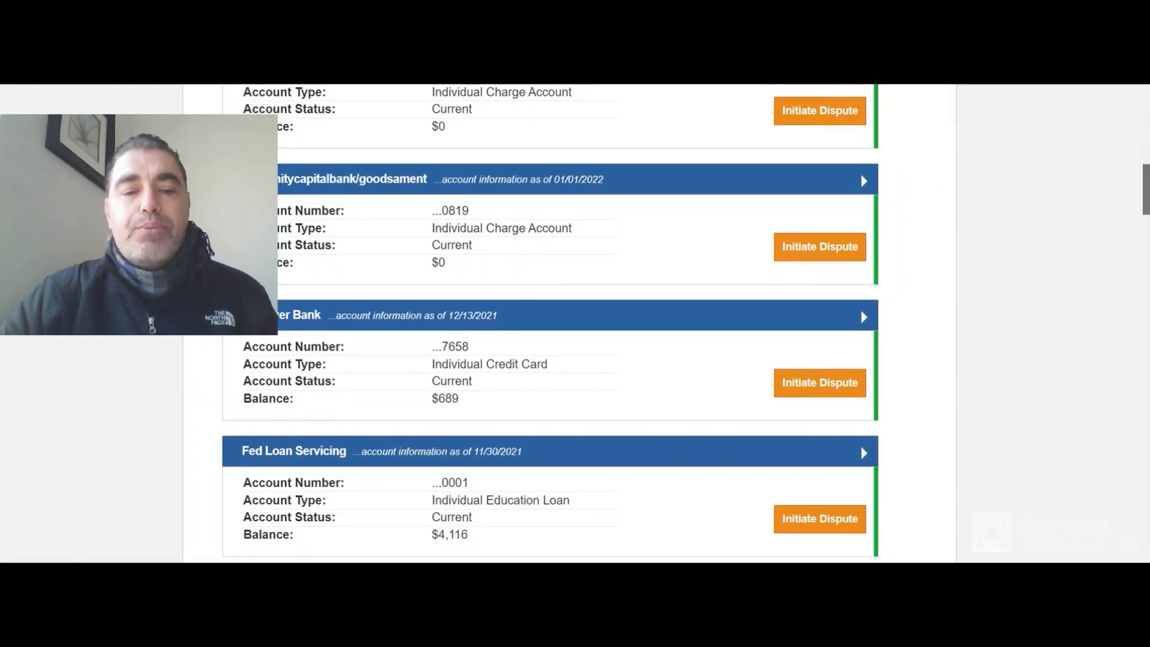
{"action": "scroll", "scroll_direction": "down", "scroll_amount": 3}
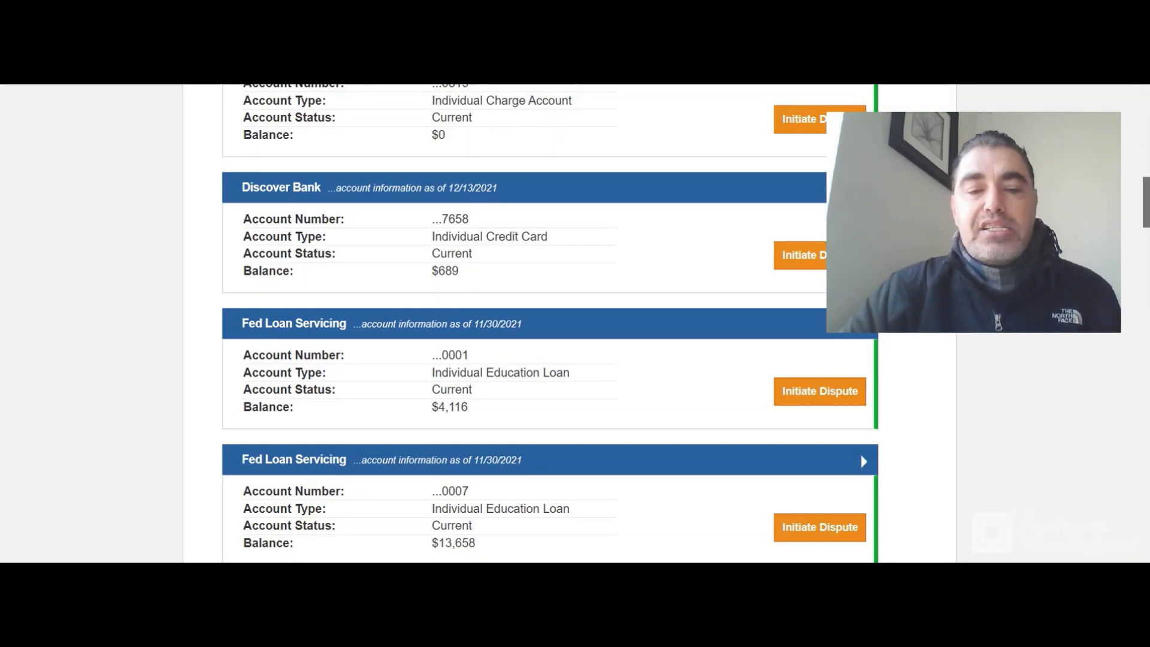
{"action": "scroll", "scroll_direction": "down", "scroll_amount": 3}
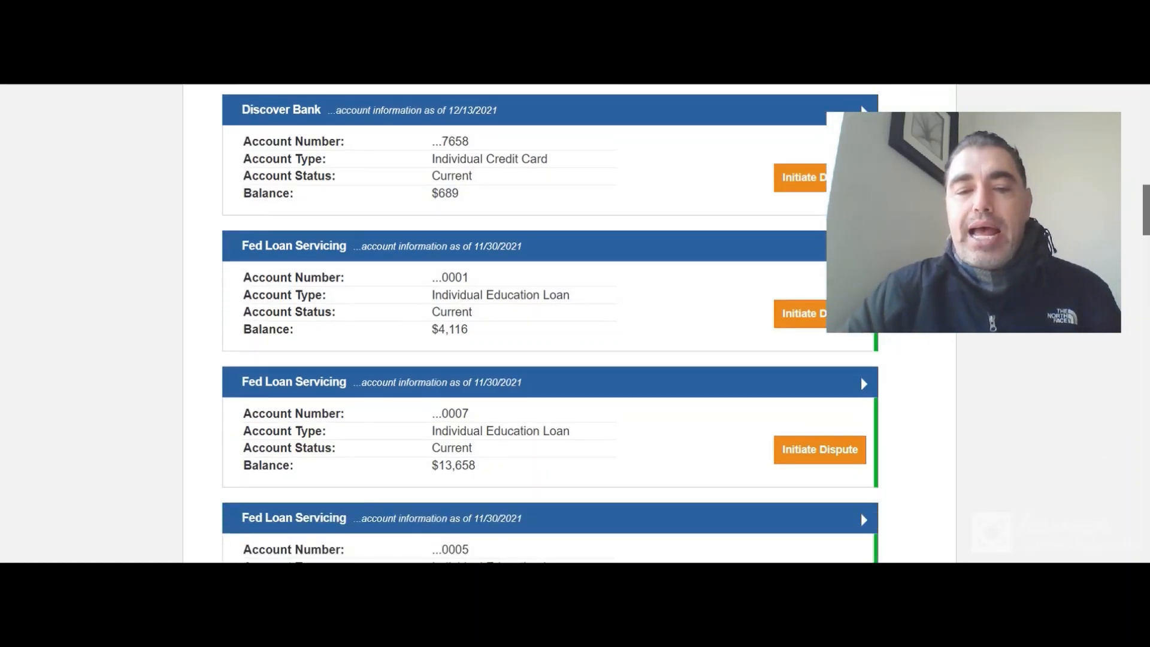
{"action": "scroll", "scroll_direction": "down", "scroll_amount": 3}
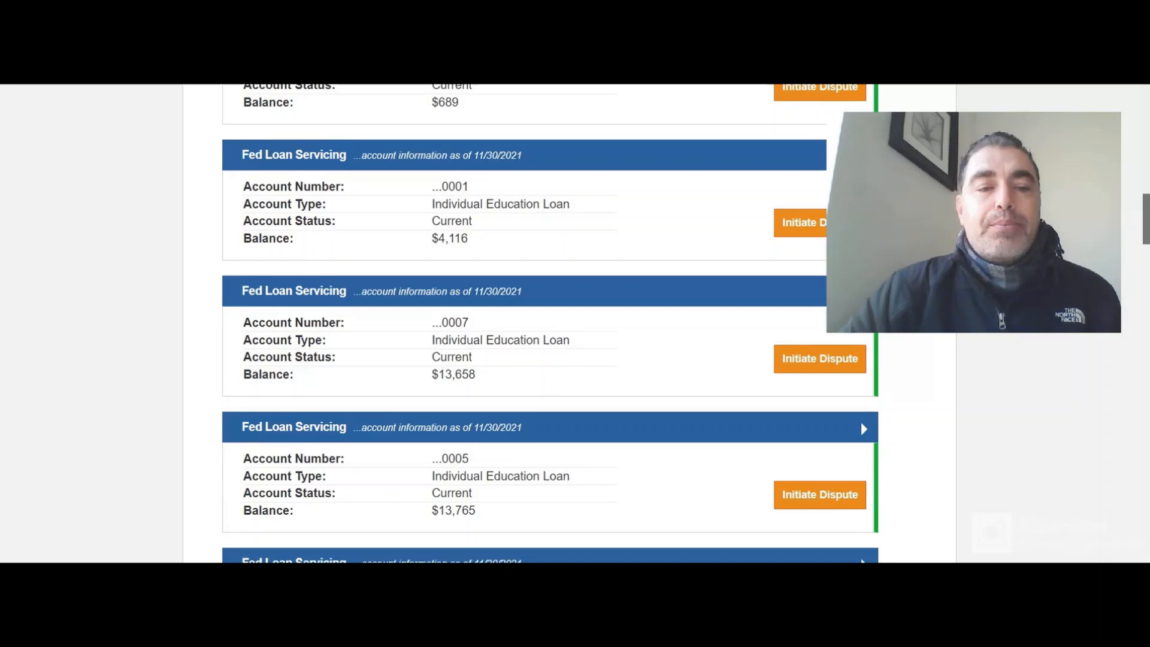
{"action": "scroll", "scroll_direction": "down", "scroll_amount": 3}
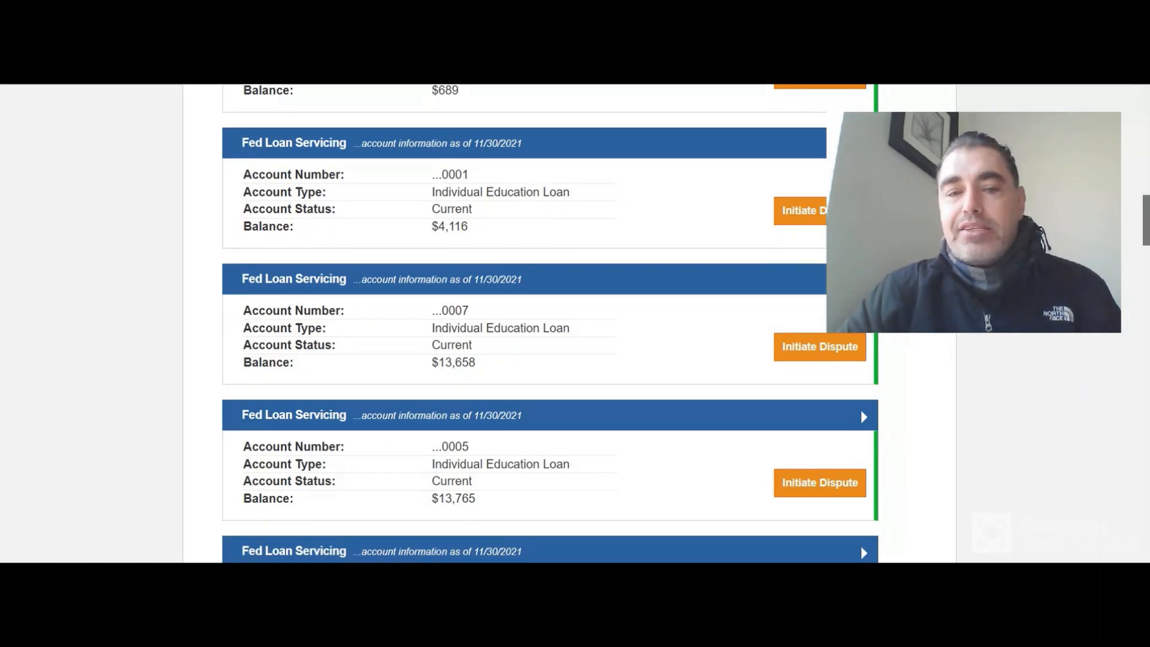
{"action": "scroll", "scroll_direction": "down", "scroll_amount": 3}
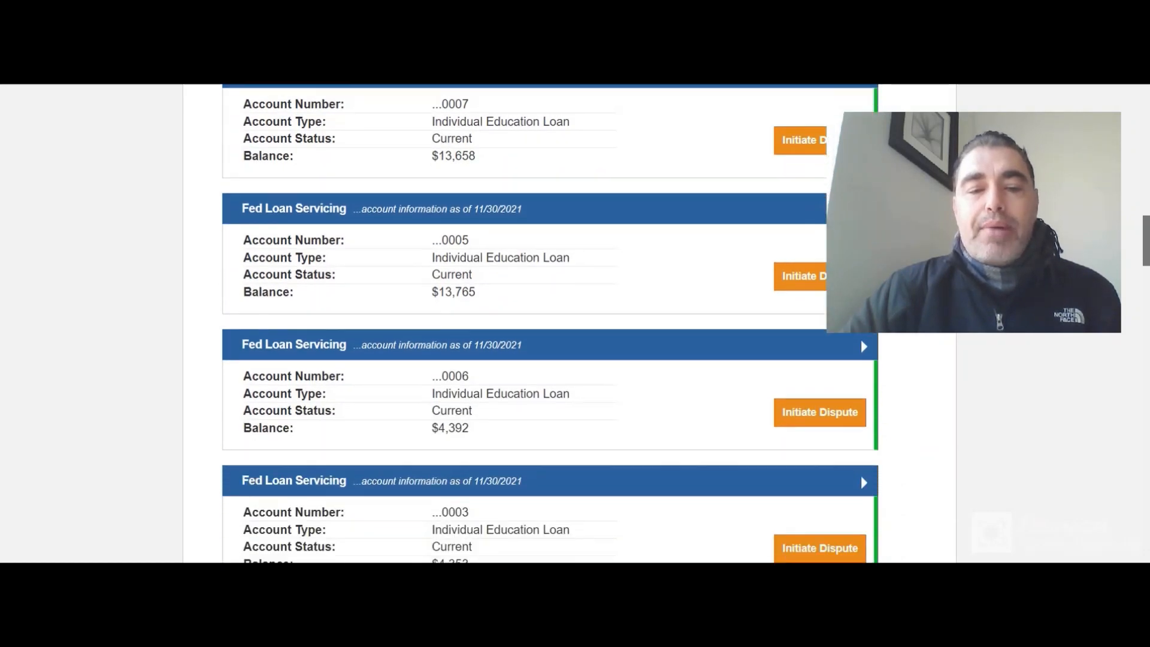
{"action": "scroll", "scroll_direction": "down", "scroll_amount": 3}
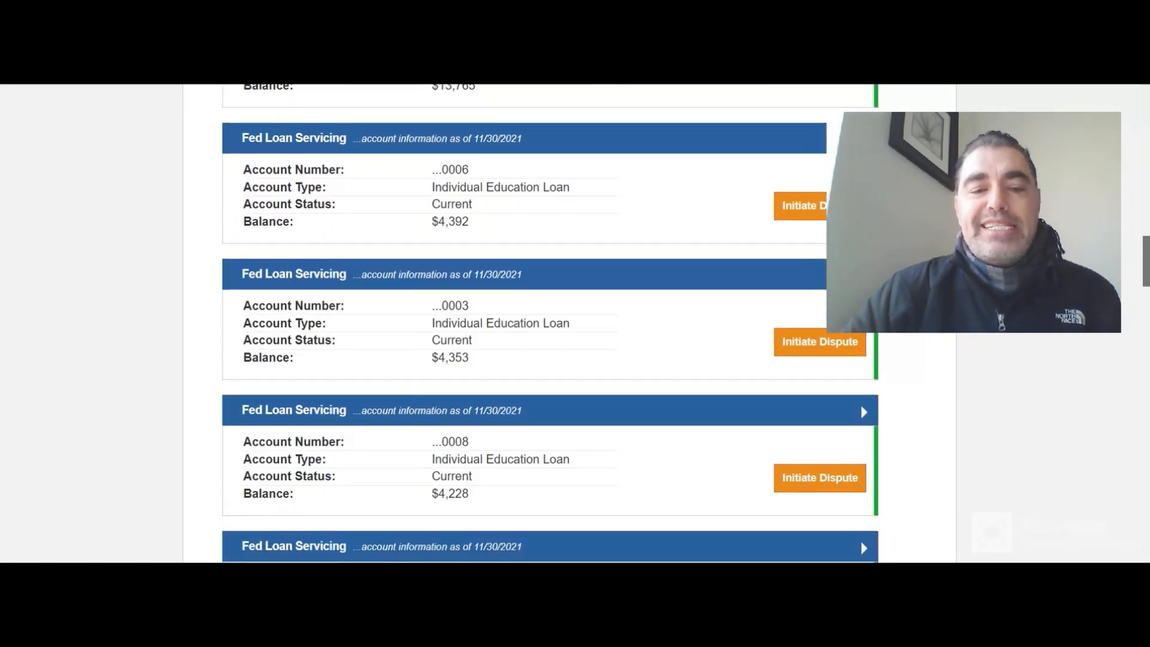
{"action": "scroll", "scroll_direction": "down", "scroll_amount": 3}
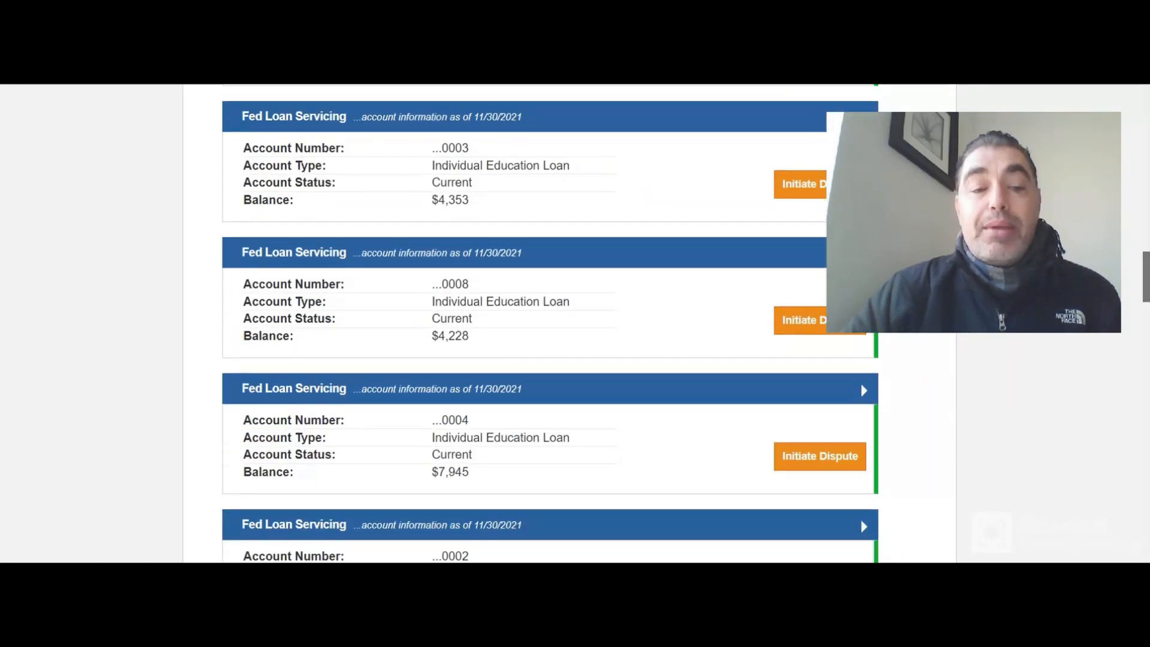
{"action": "scroll", "scroll_direction": "down", "scroll_amount": 3}
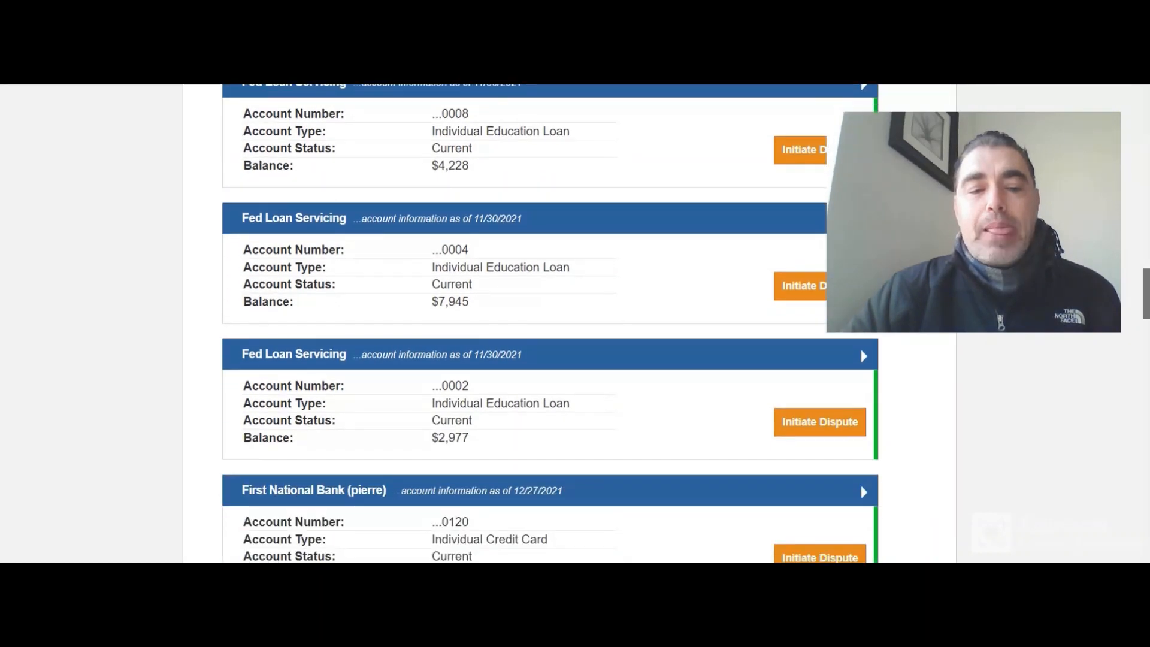
{"action": "scroll", "scroll_direction": "down", "scroll_amount": 3}
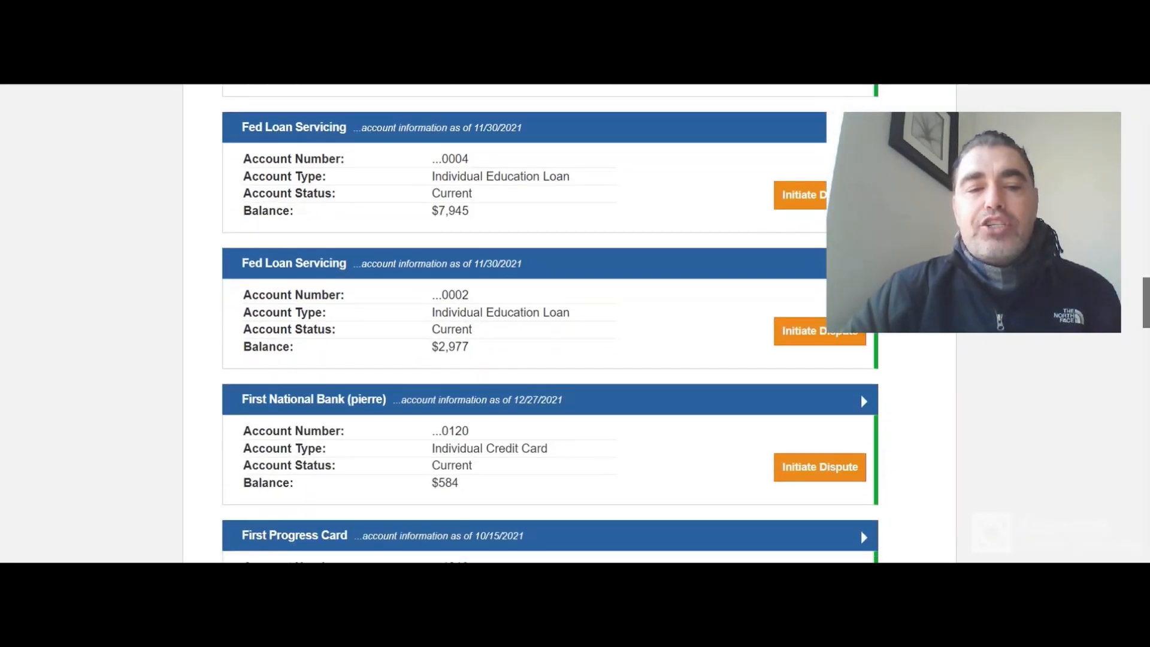
{"action": "scroll", "scroll_direction": "down", "scroll_amount": 3}
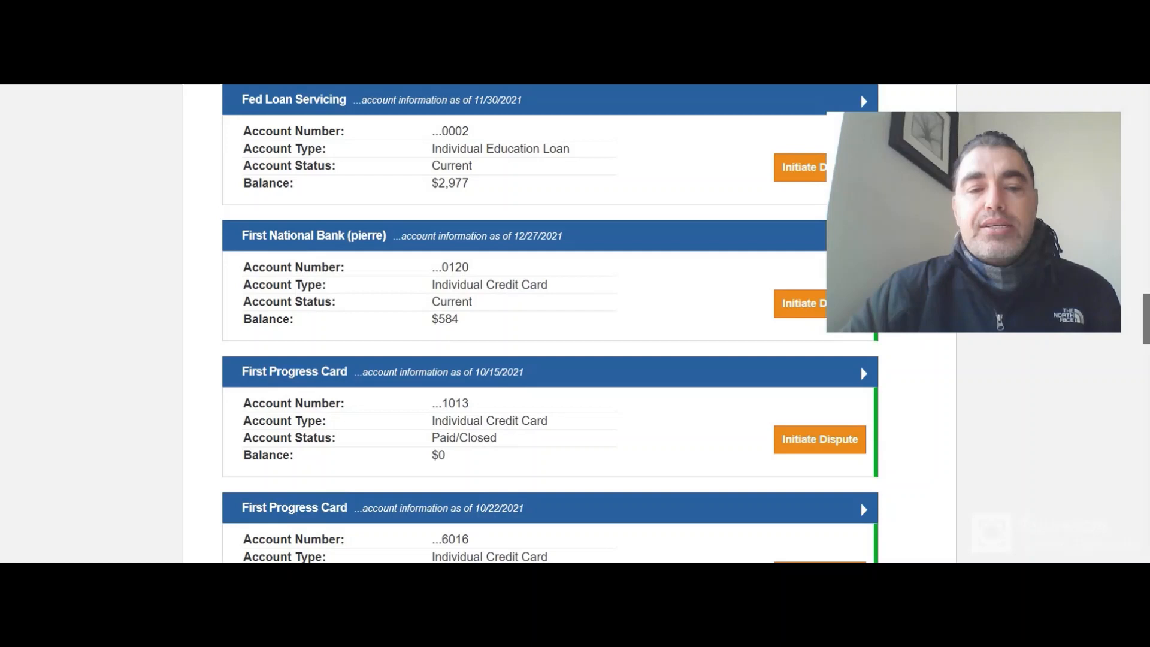
{"action": "scroll", "scroll_direction": "down", "scroll_amount": 3}
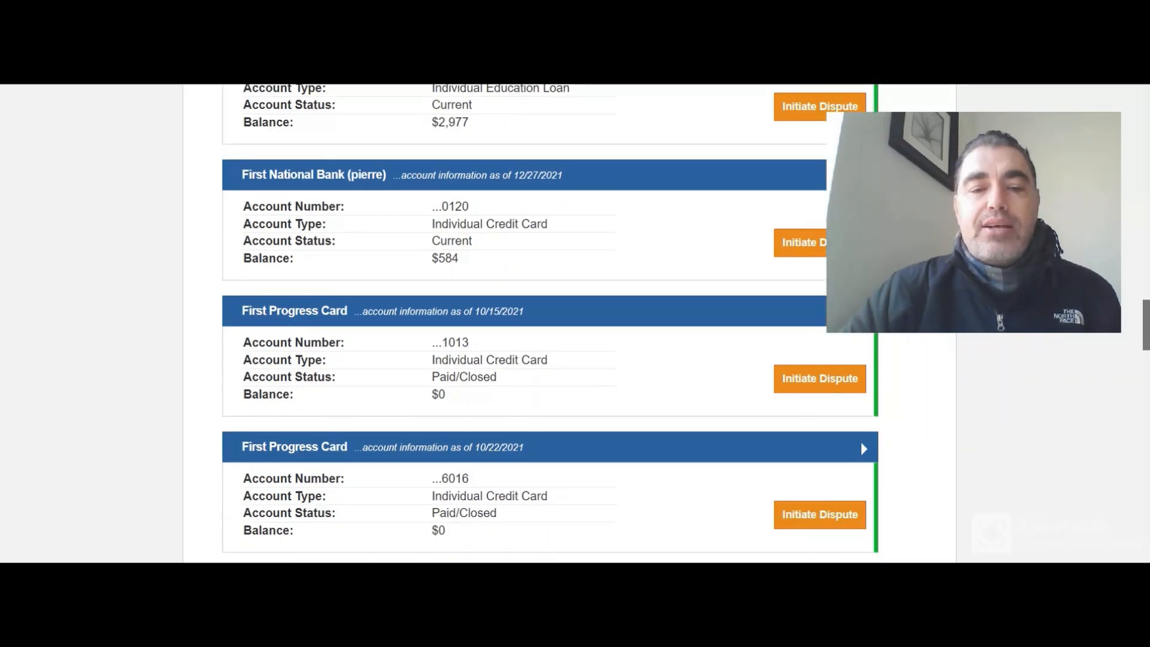
{"action": "scroll", "scroll_direction": "down", "scroll_amount": 3}
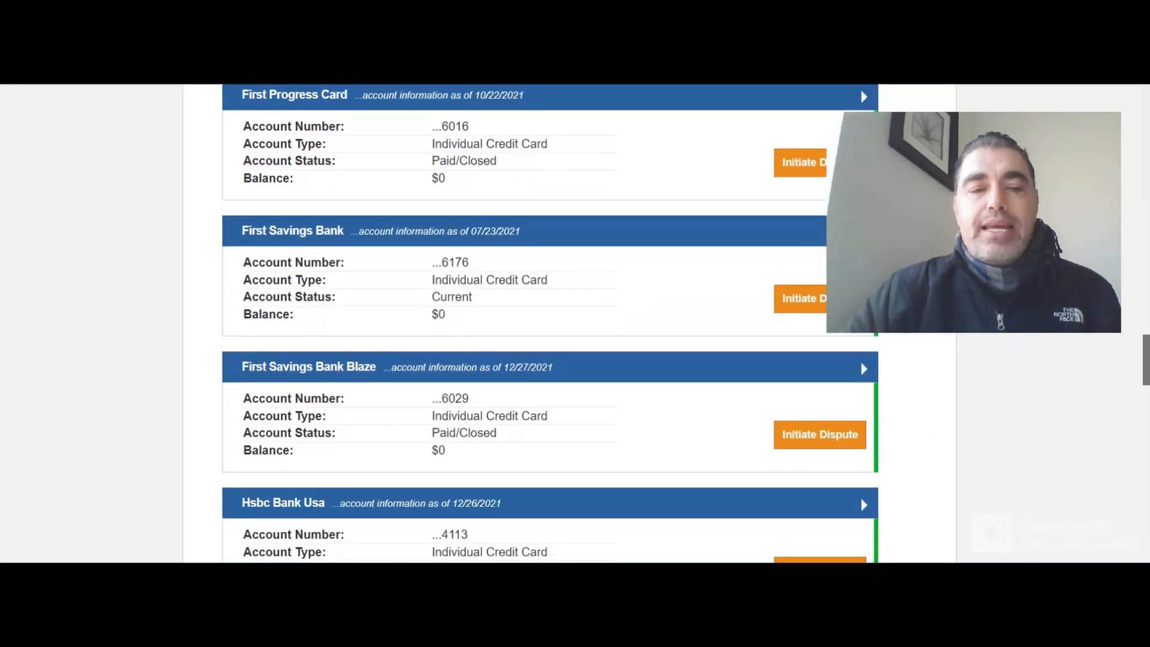
{"action": "scroll", "scroll_direction": "down", "scroll_amount": 3}
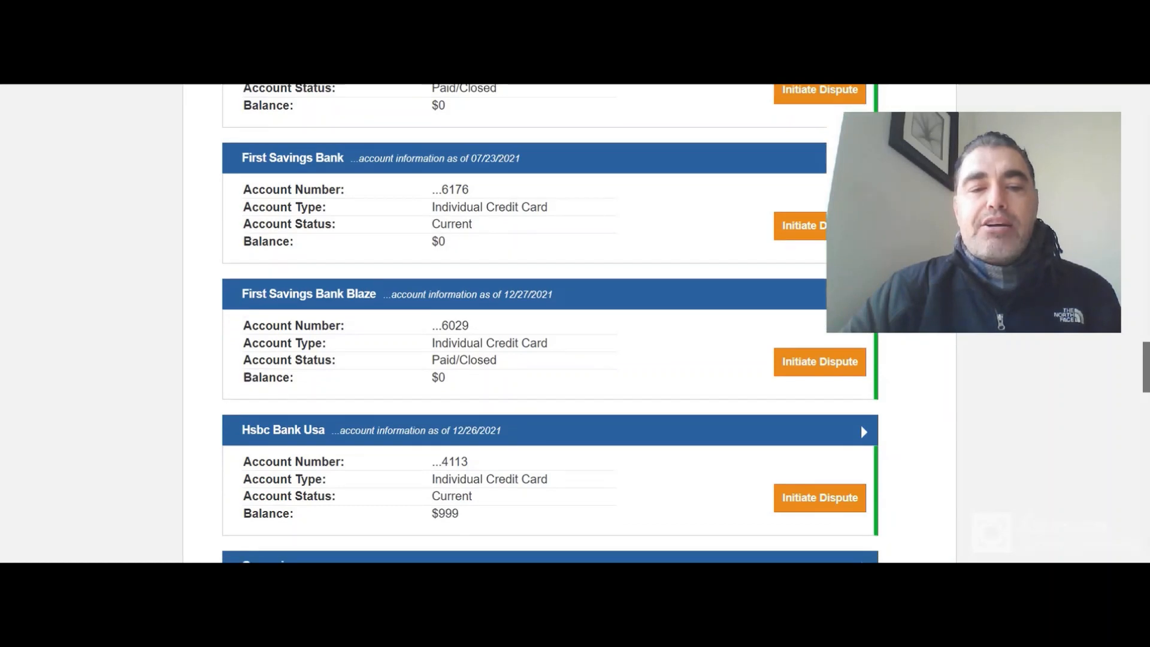
{"action": "scroll", "scroll_direction": "down", "scroll_amount": 3}
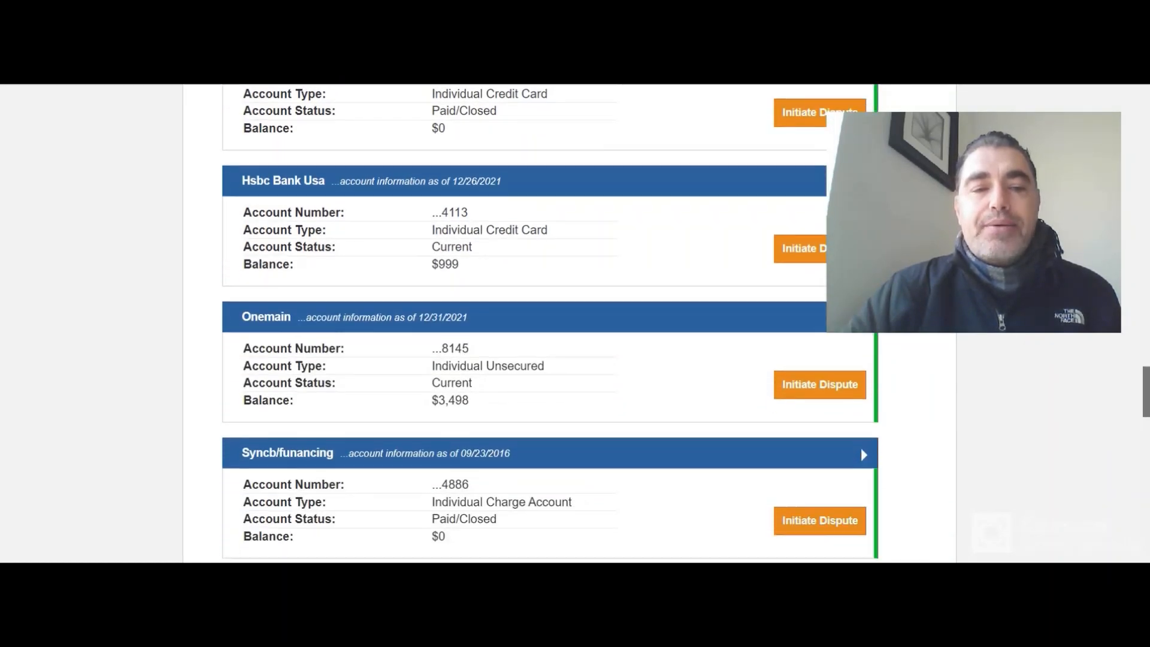
{"action": "scroll", "scroll_direction": "down", "scroll_amount": 3}
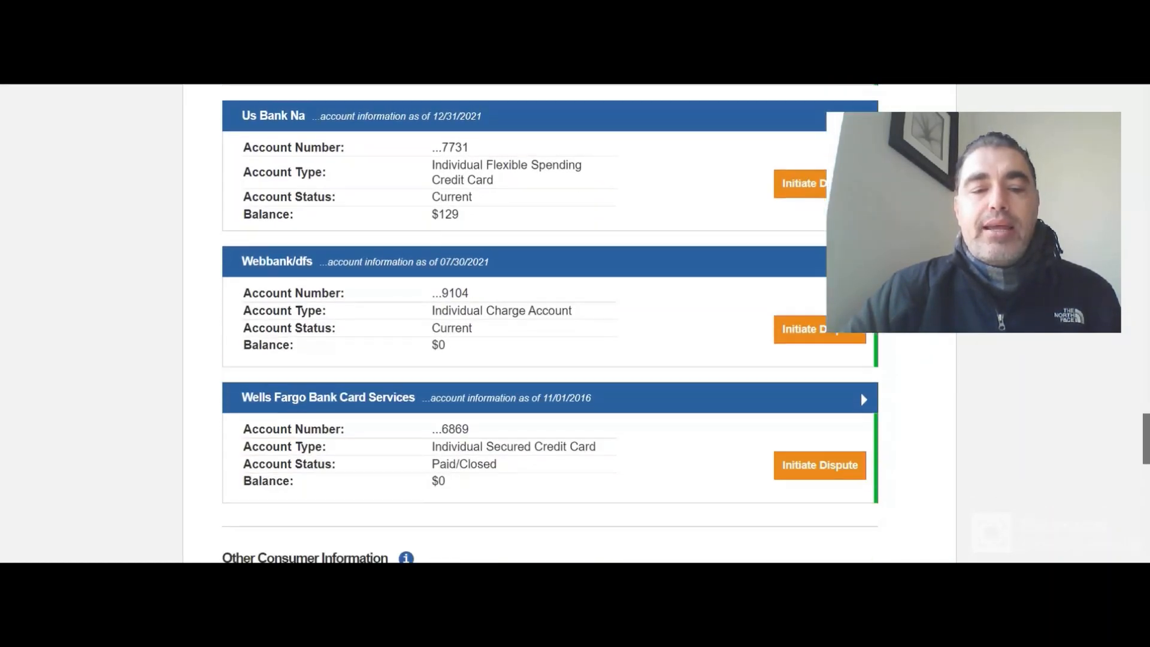
{"action": "scroll", "scroll_direction": "down", "scroll_amount": 3}
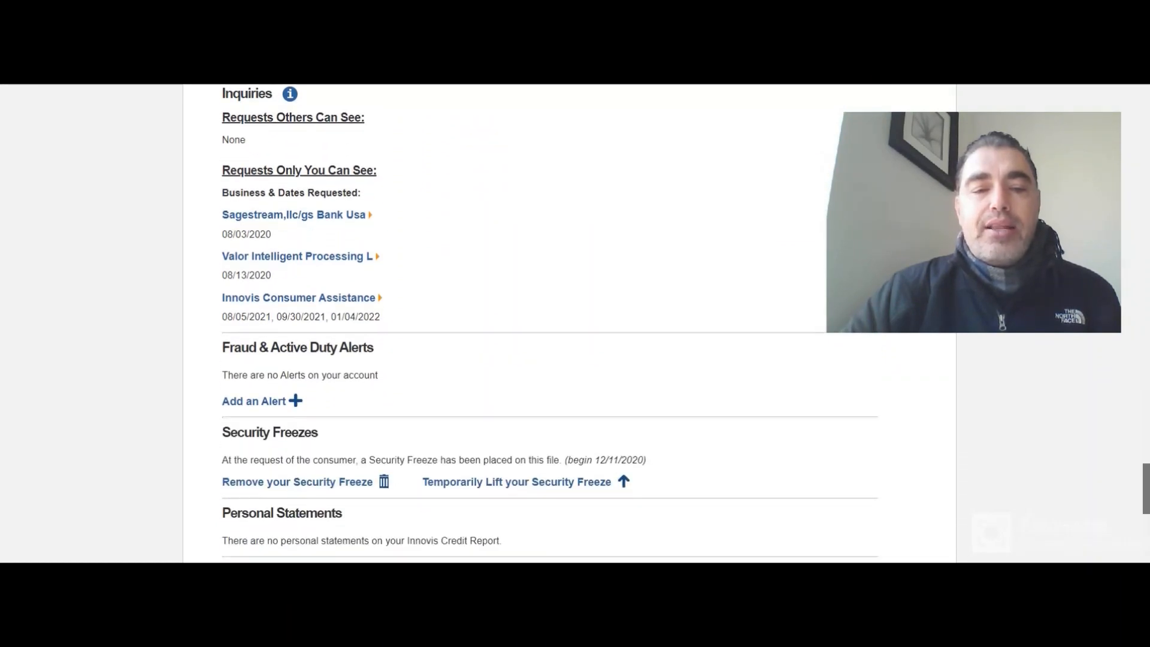
{"action": "scroll", "scroll_direction": "down", "scroll_amount": 3}
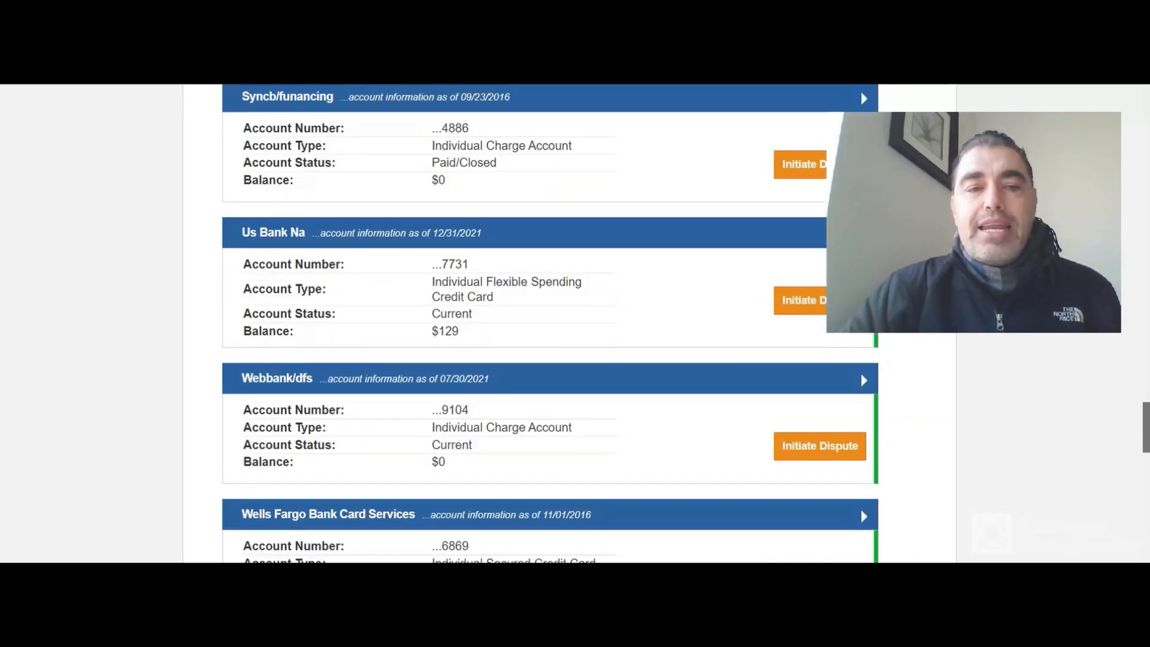
{"action": "scroll", "scroll_direction": "up", "scroll_amount": 3}
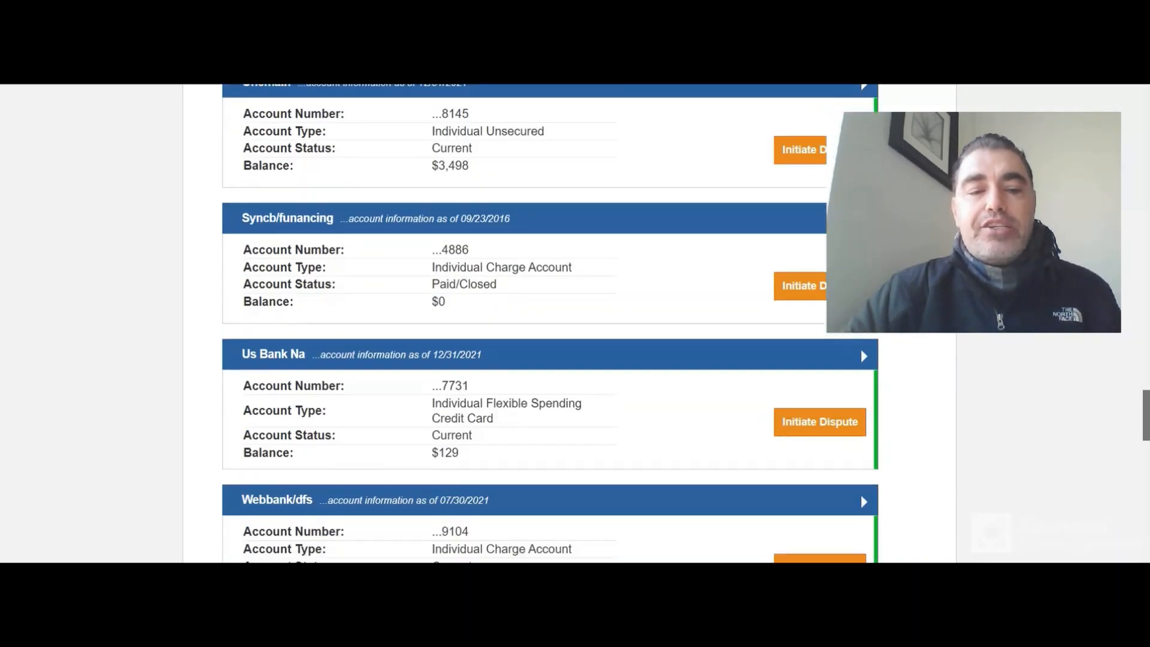
{"action": "scroll", "scroll_direction": "down", "scroll_amount": 3}
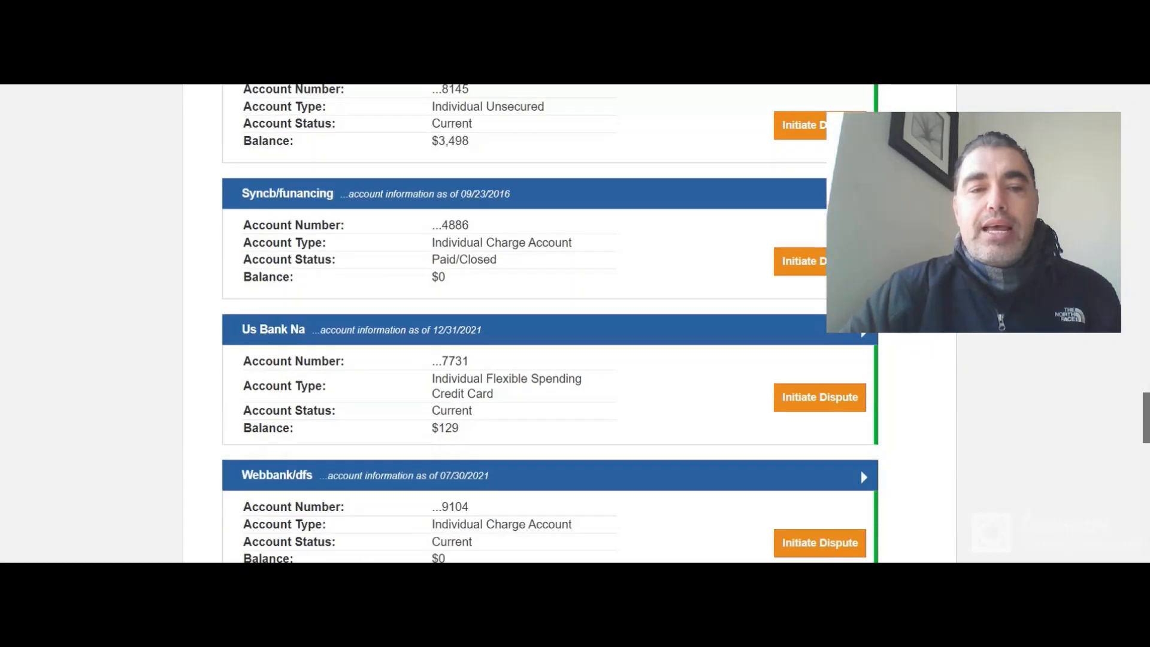
{"action": "scroll", "scroll_direction": "down", "scroll_amount": 3}
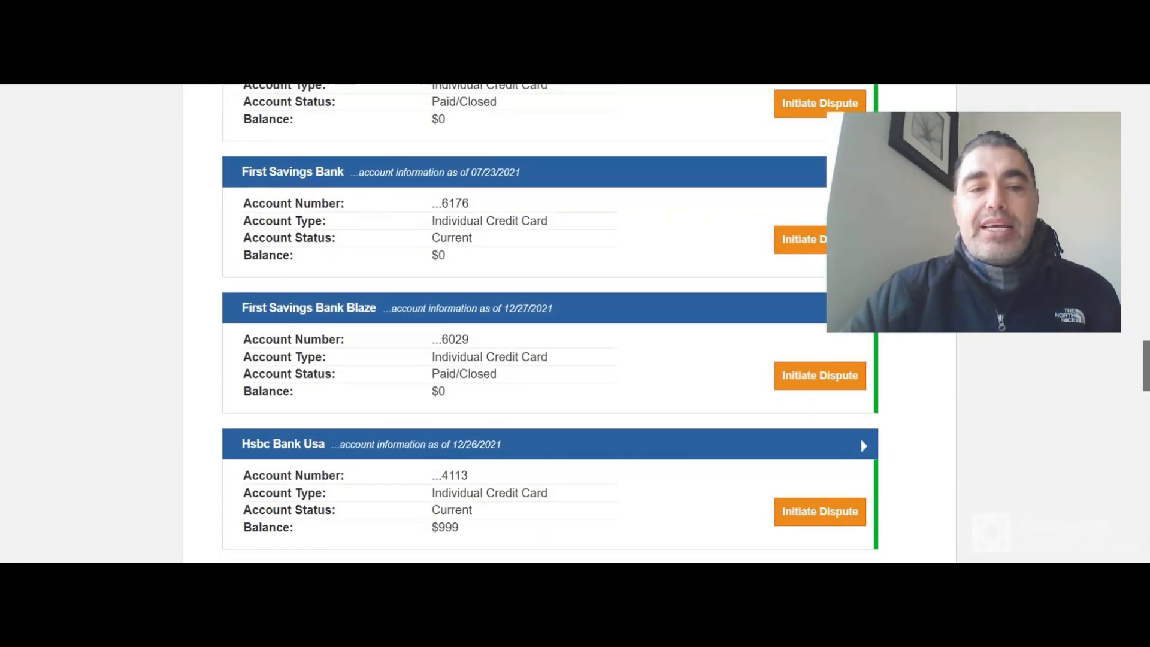
{"action": "scroll", "scroll_direction": "up", "scroll_amount": 3}
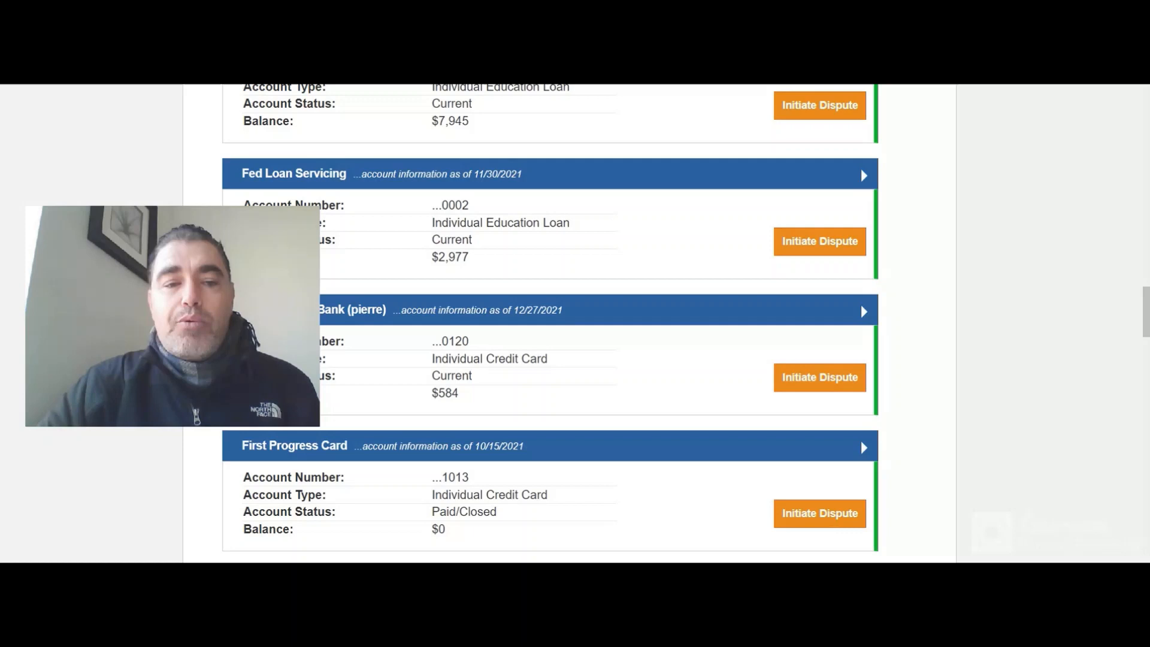
Step: Initiate a dispute on the Fed Loan Servicing education loan, opening its Investigation Request form
{"action": "left_click", "coordinate": [819, 241]}
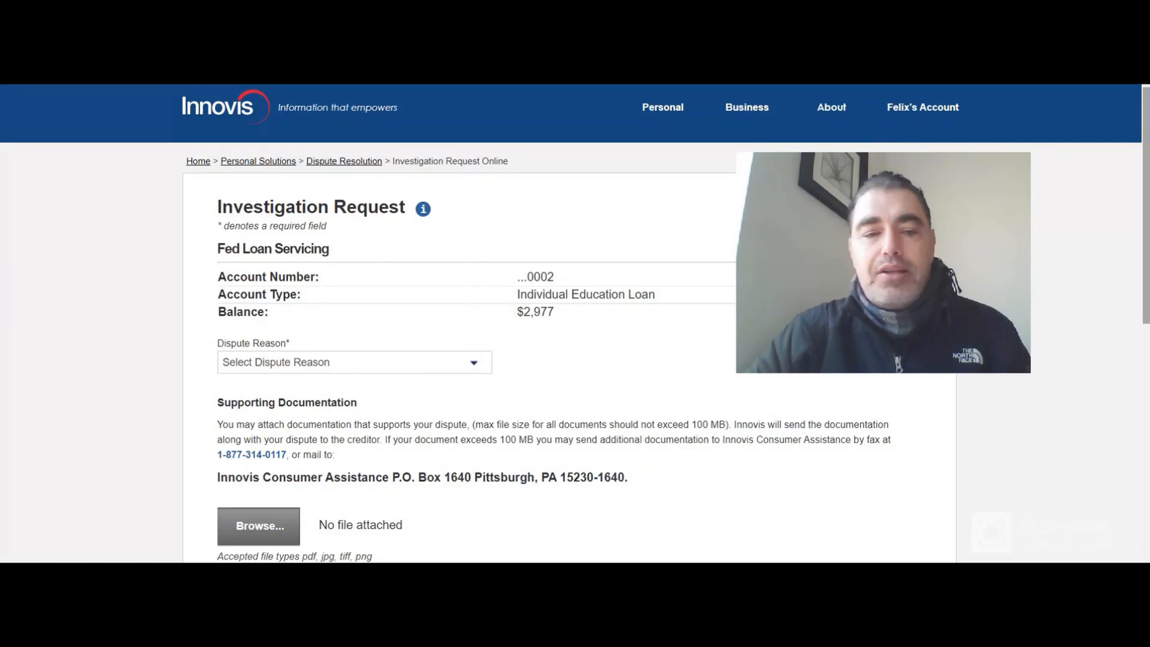
{"action": "scroll", "scroll_direction": "down", "scroll_amount": 3}
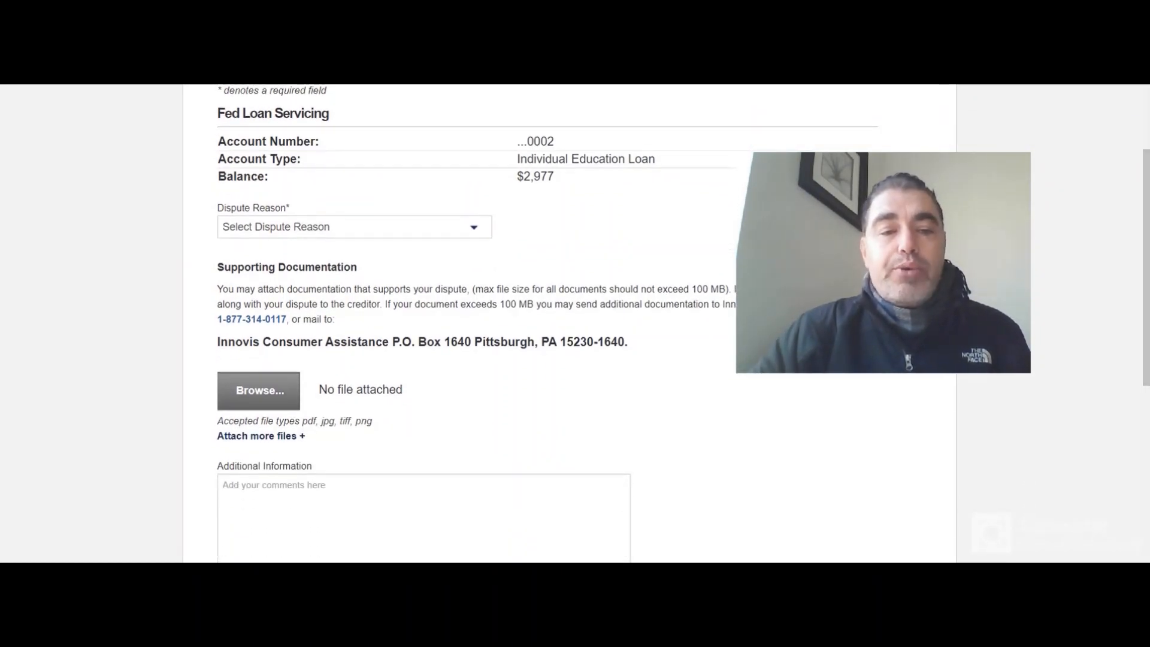
Step: Expand the Dispute Reason list for the Fed Loan Servicing account without choosing a reason
{"action": "left_click", "coordinate": [352, 226]}
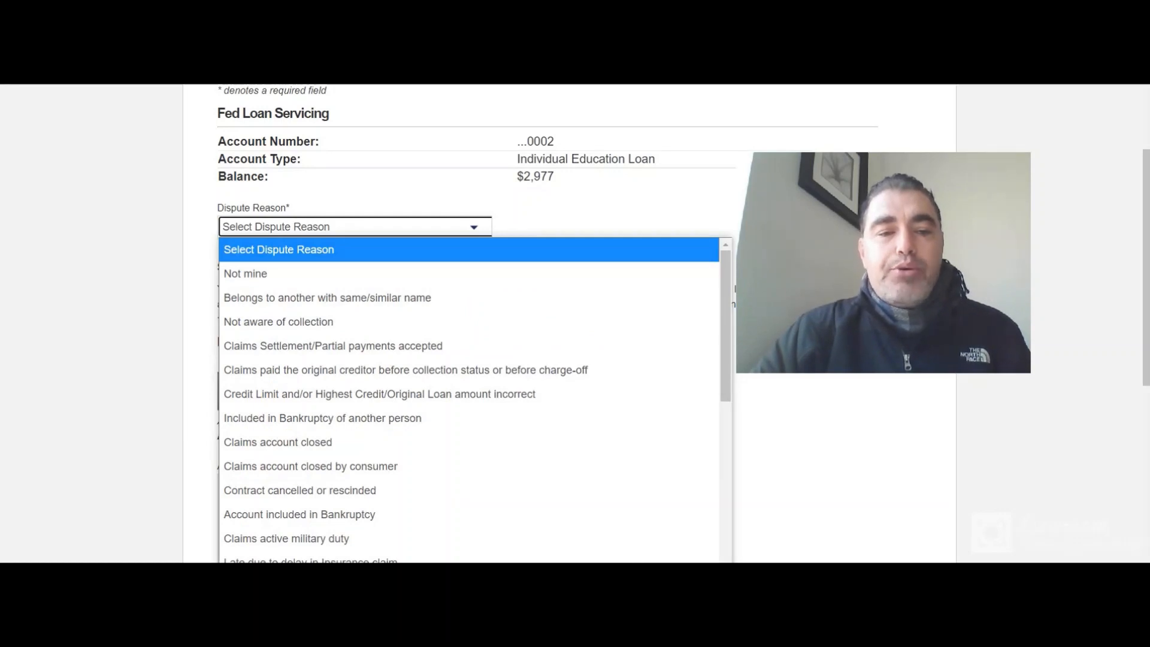
{"action": "mouse_move", "coordinate": [404, 370]}
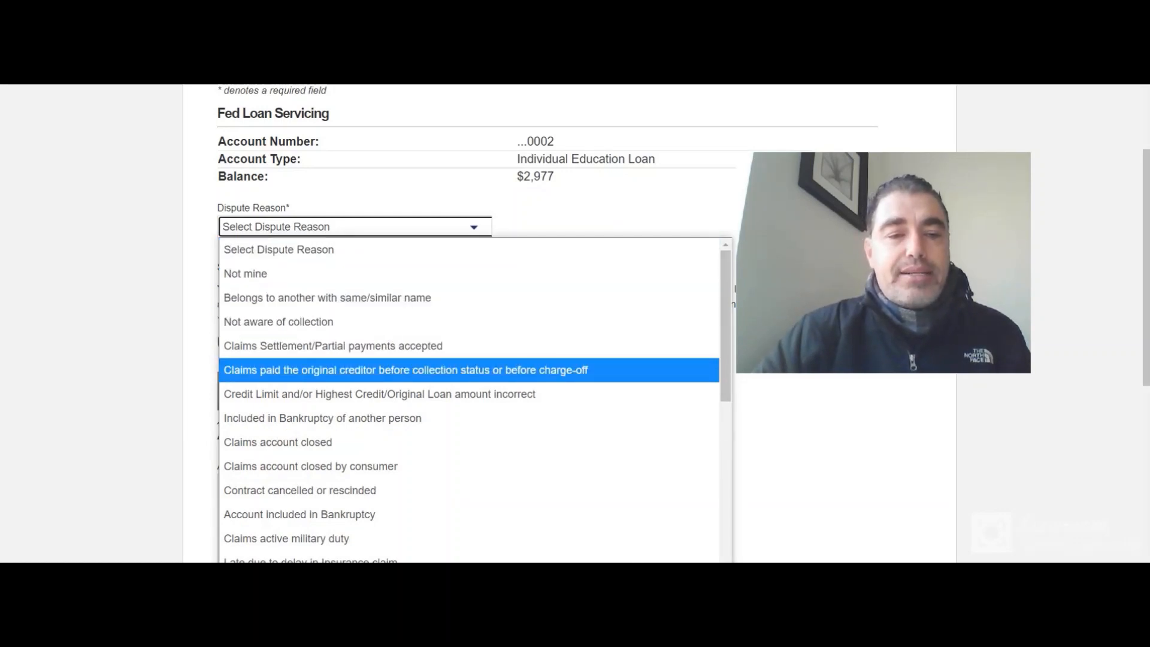
{"action": "mouse_move", "coordinate": [244, 274]}
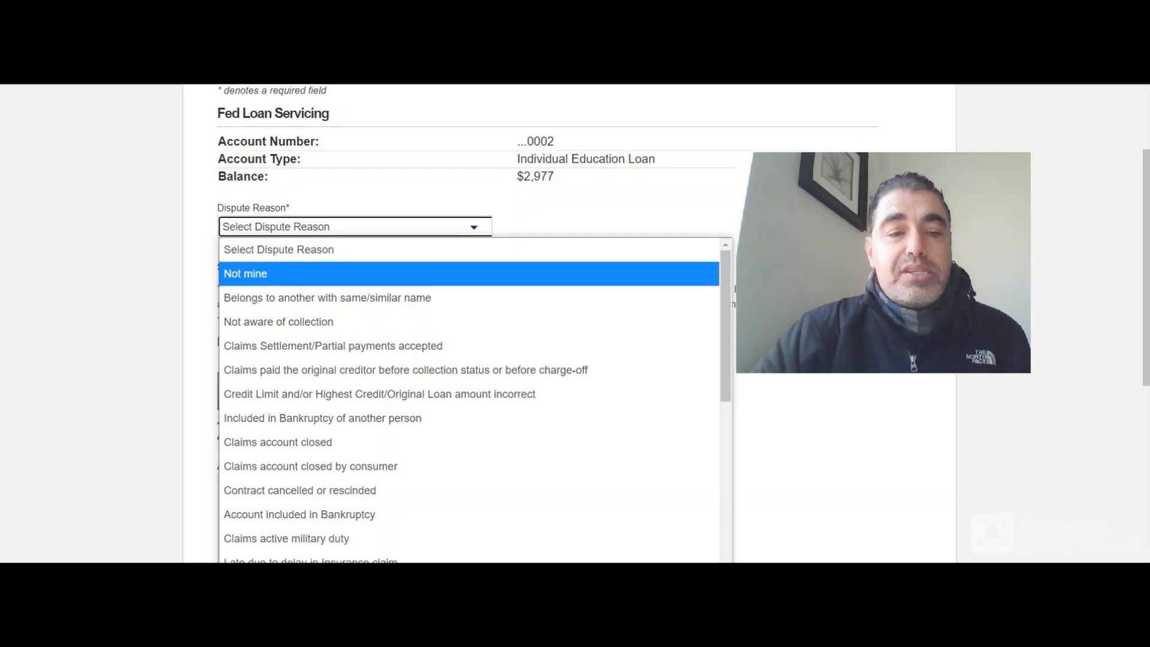
{"action": "mouse_move", "coordinate": [278, 321]}
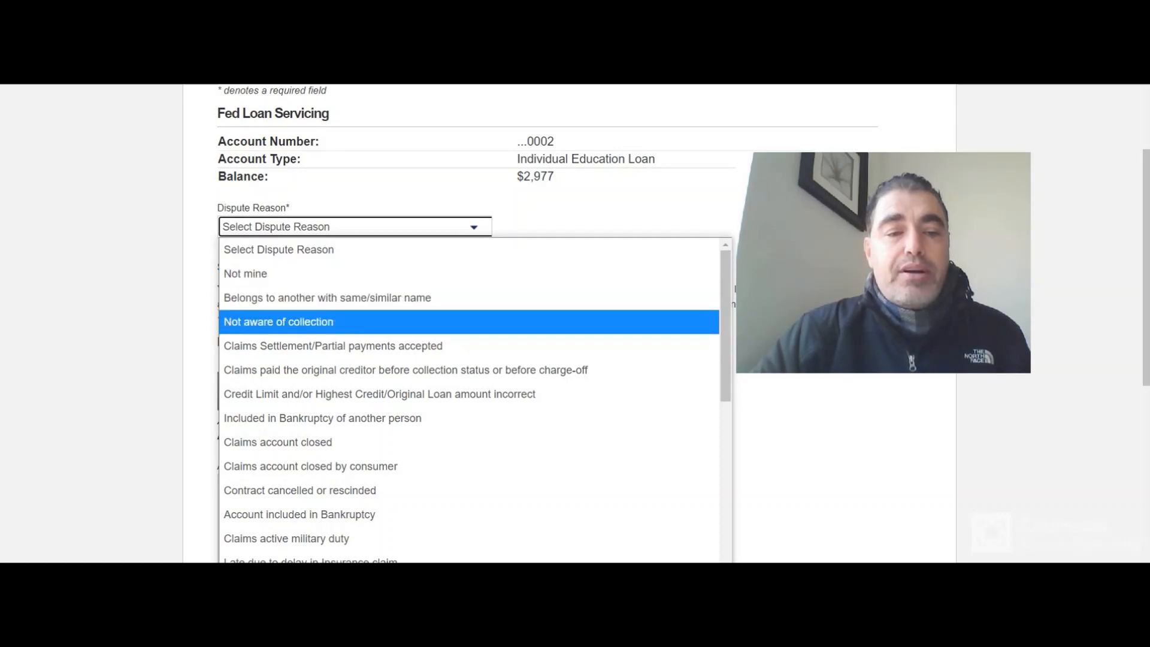
{"action": "mouse_move", "coordinate": [406, 371]}
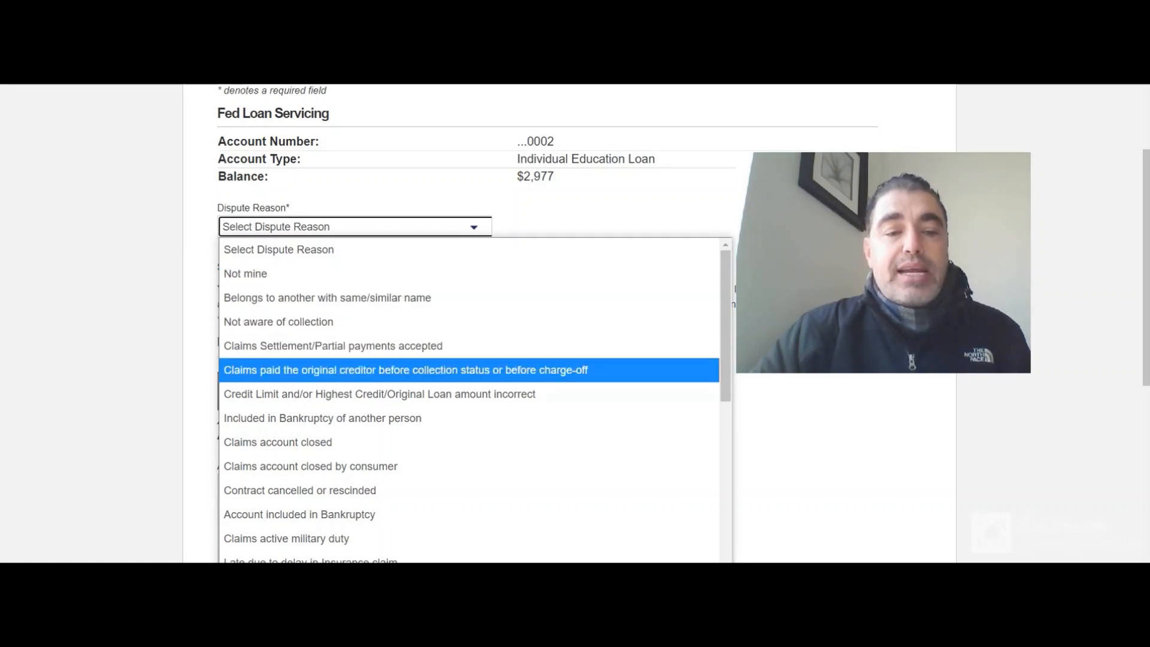
{"action": "mouse_move", "coordinate": [322, 418]}
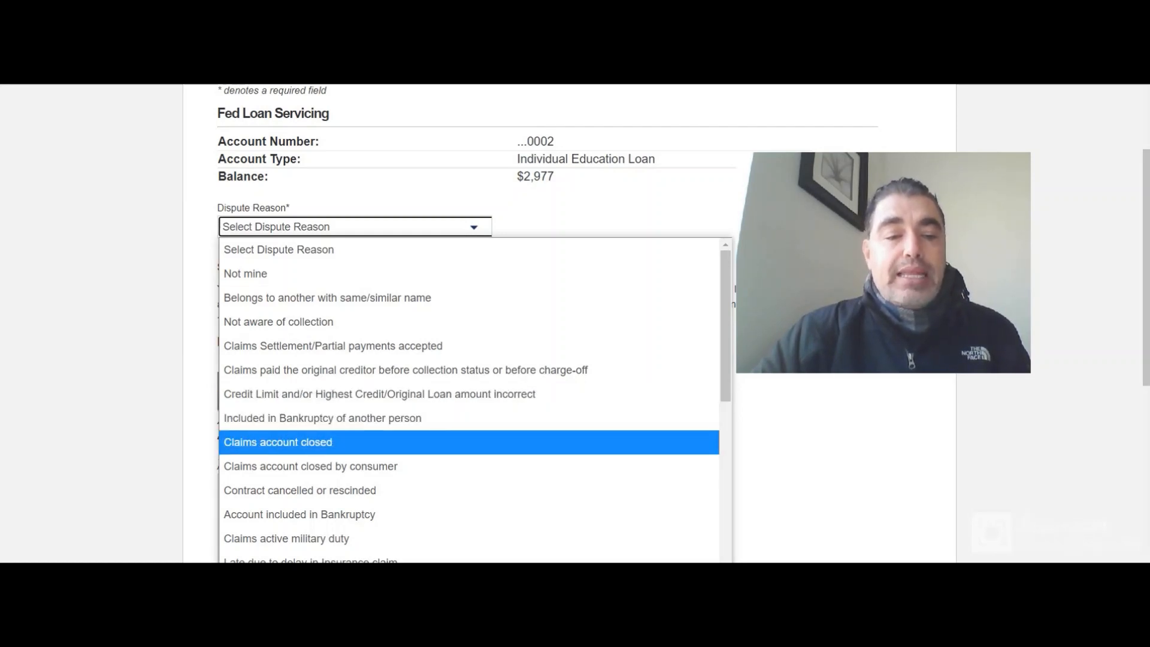
{"action": "mouse_move", "coordinate": [300, 490]}
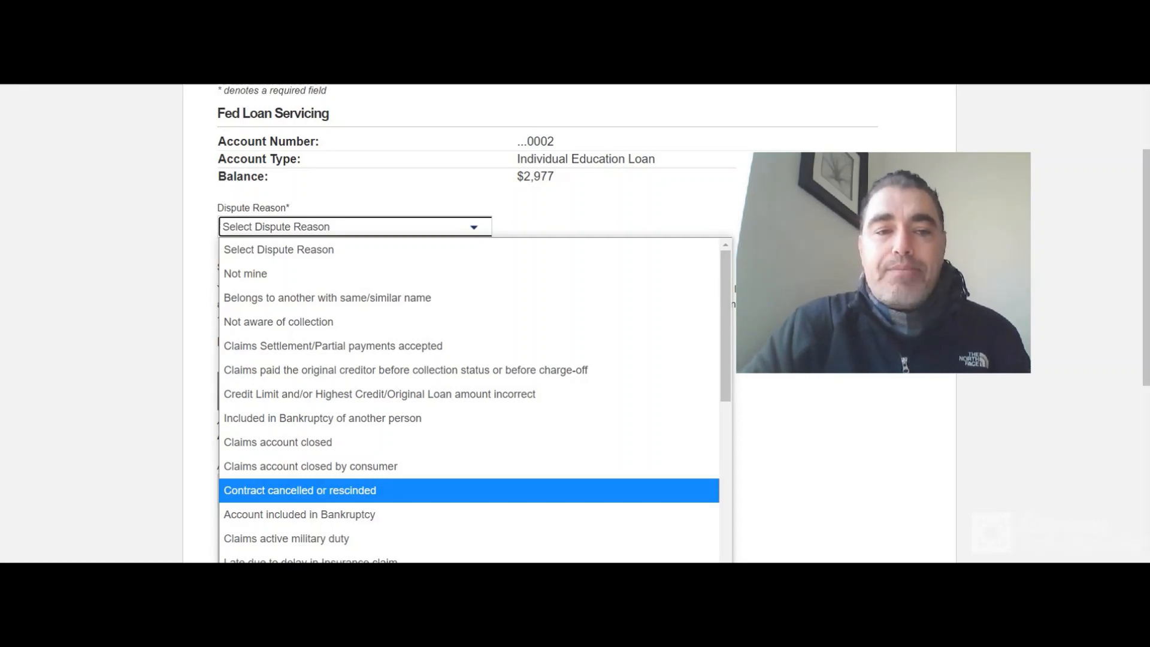
{"action": "mouse_move", "coordinate": [332, 345]}
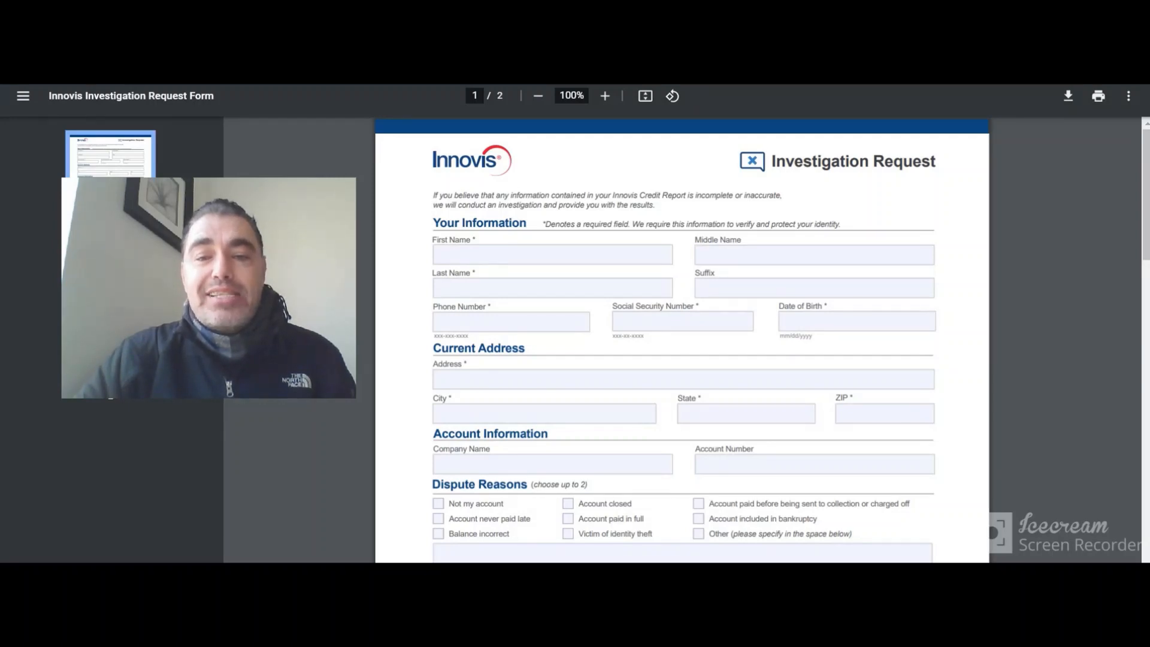
Step: Move to the Mail to section of the Investigation Request PDF and select the Innovis PO Box address
{"action": "left_click", "coordinate": [551, 254]}
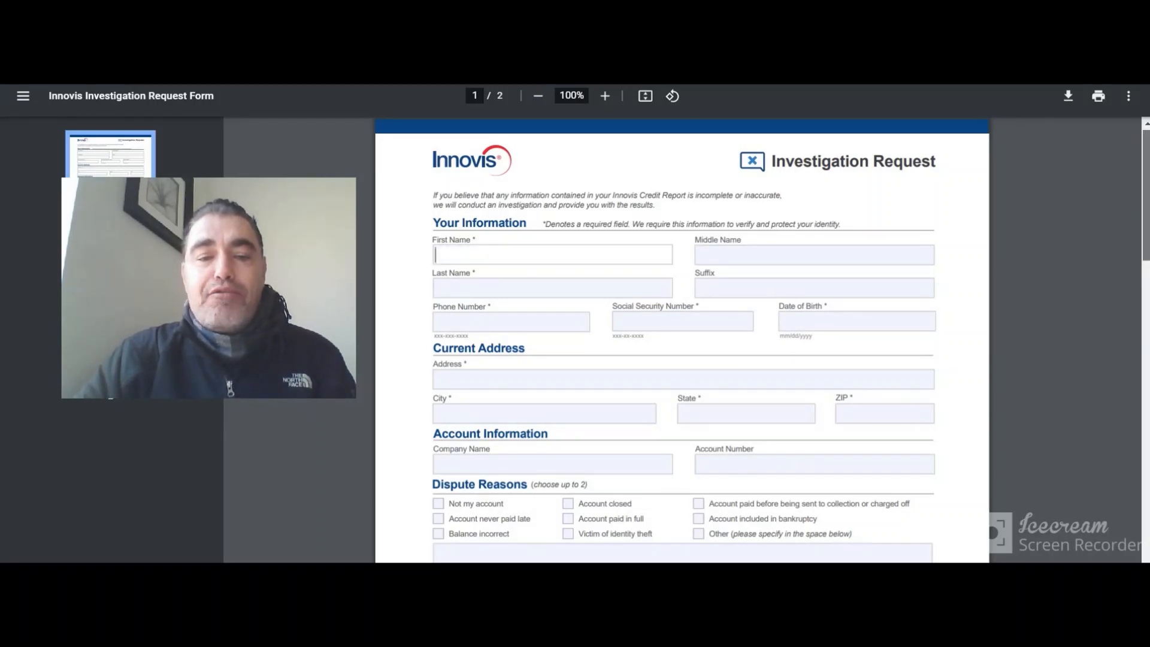
{"action": "scroll", "scroll_direction": "down", "scroll_amount": 3}
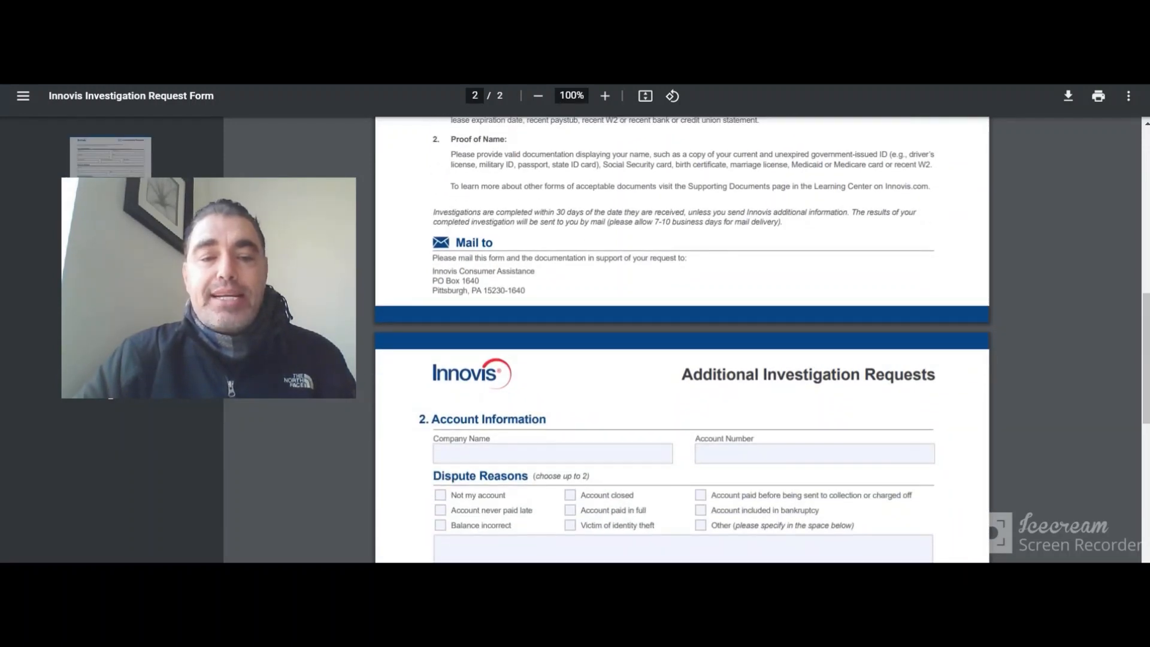
{"action": "left_click_drag", "start_coordinate": [432, 280], "coordinate": [524, 290]}
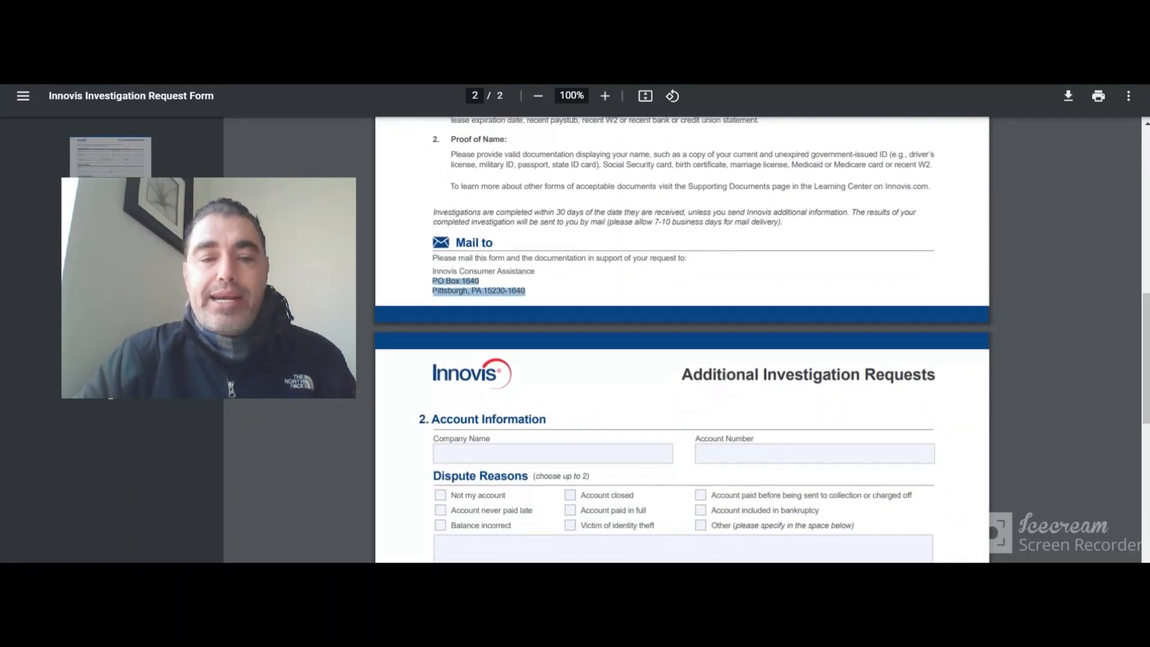